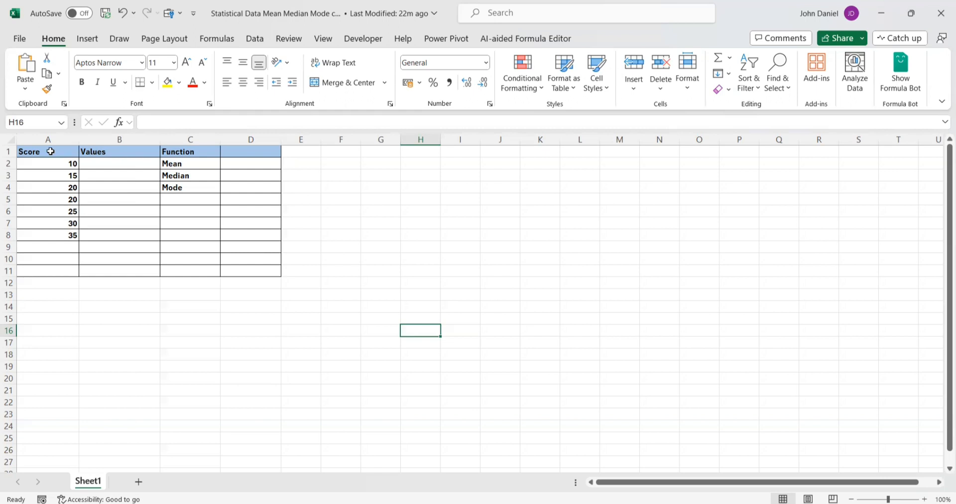
{"action": "mouse_move", "coordinate": [177, 158]}
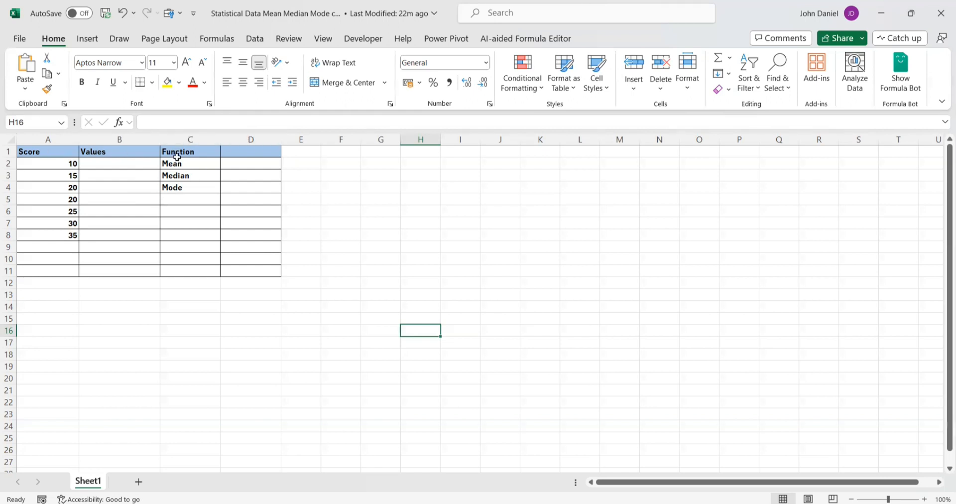
Step: Review the scores in A2, A5 and A8 and the empty Mean cell B2
{"action": "left_click", "coordinate": [47, 162]}
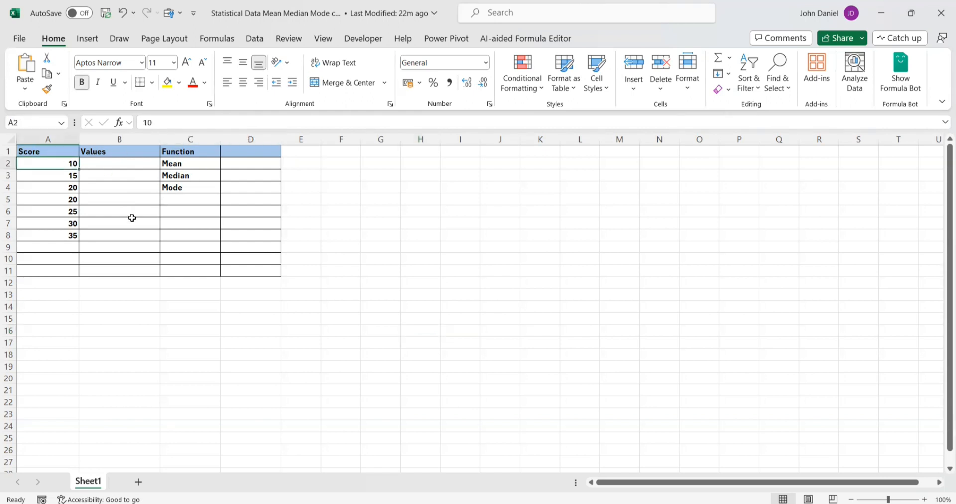
{"action": "left_click", "coordinate": [48, 199]}
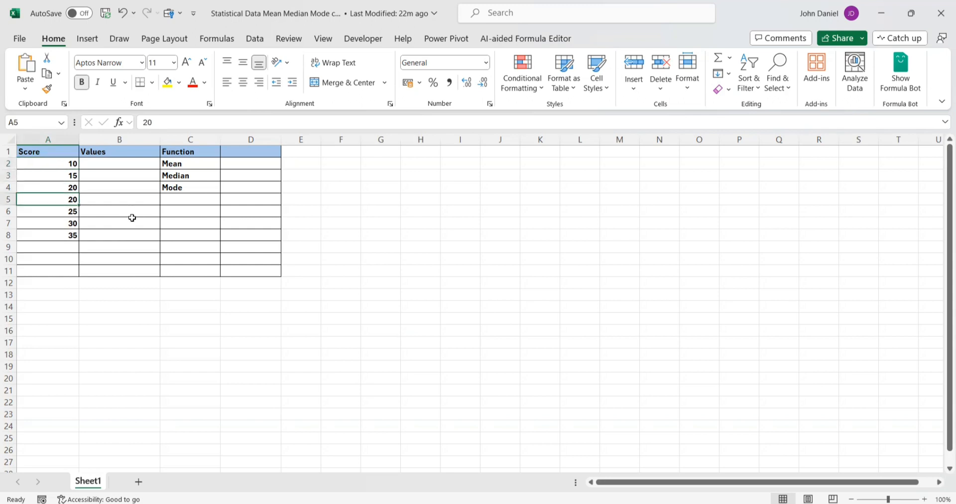
{"action": "left_click", "coordinate": [48, 235]}
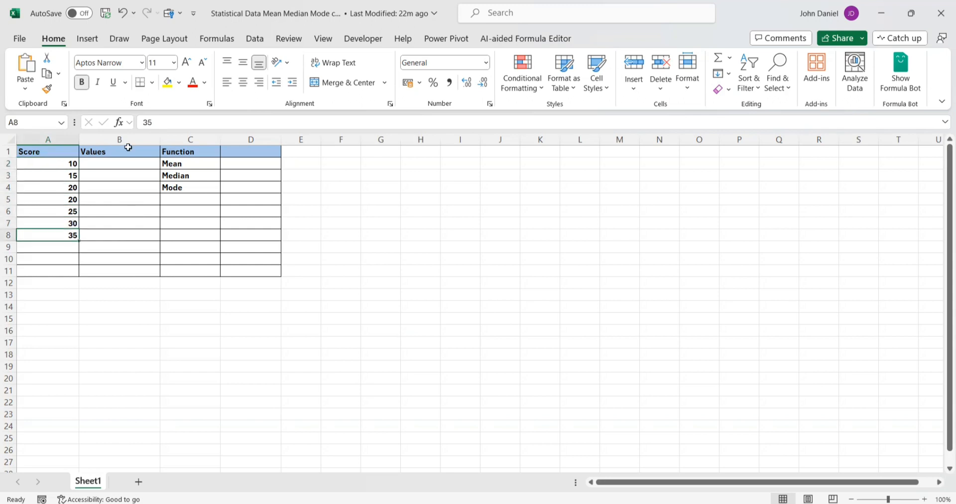
{"action": "left_click", "coordinate": [119, 163]}
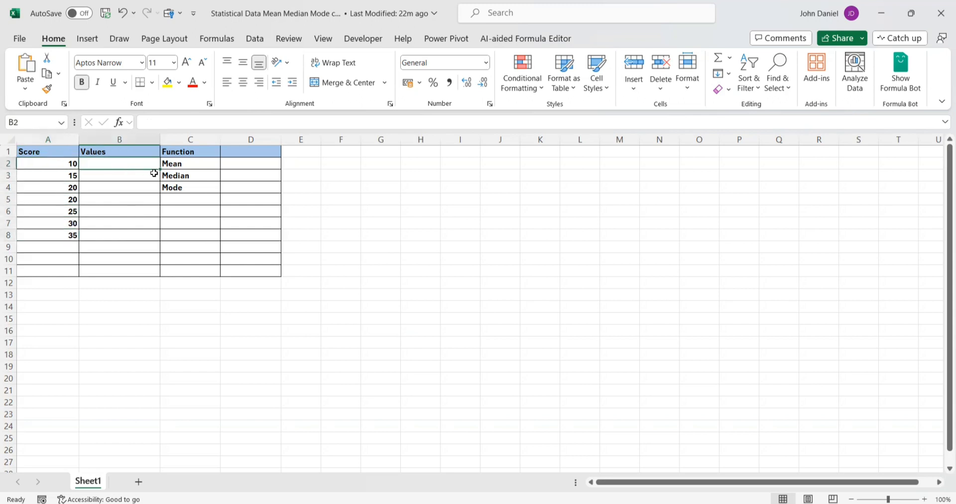
{"action": "mouse_move", "coordinate": [46, 178]}
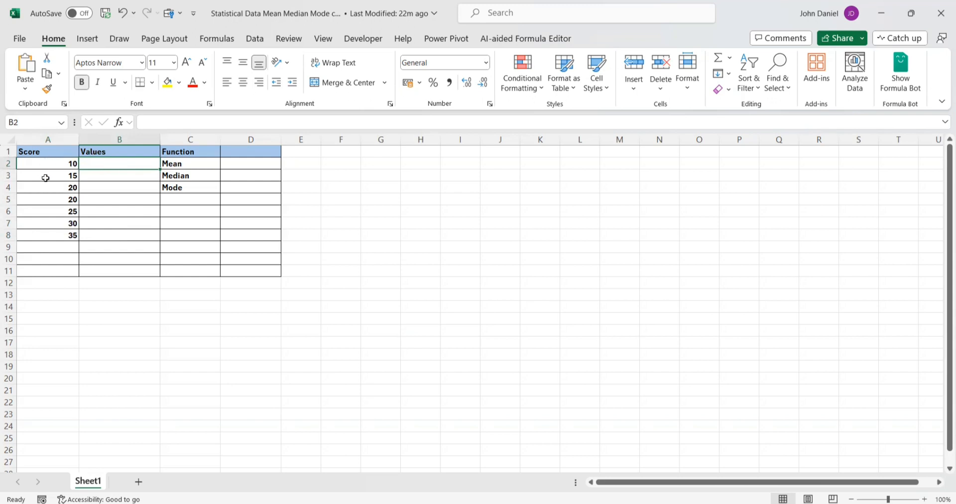
{"action": "mouse_move", "coordinate": [49, 162]}
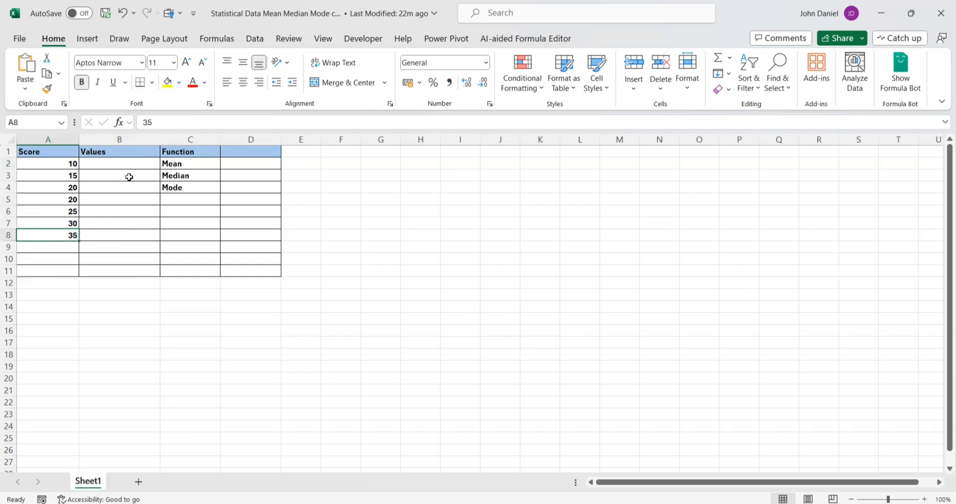
{"action": "left_click", "coordinate": [119, 164]}
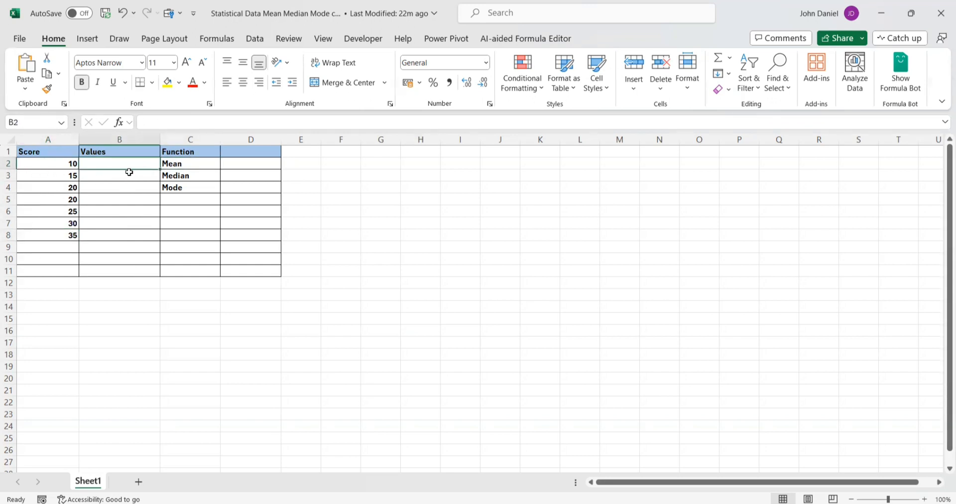
{"action": "left_click", "coordinate": [119, 187]}
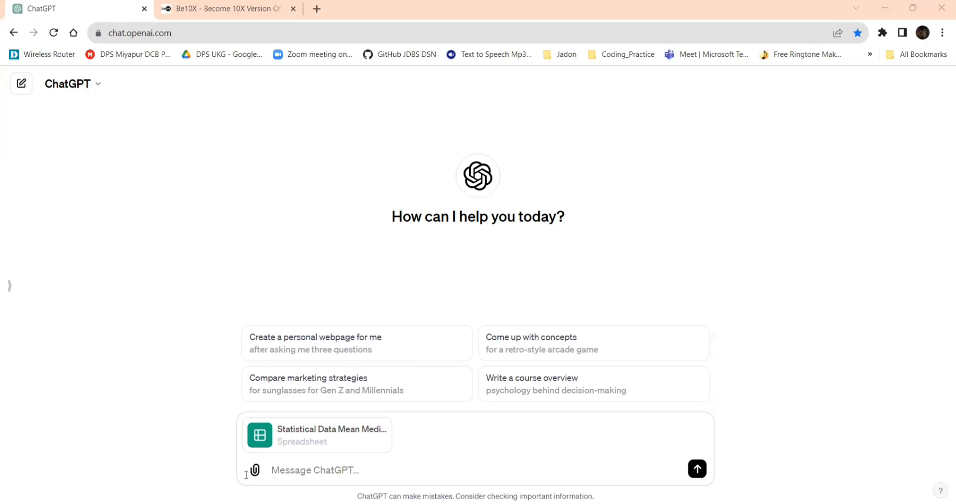
{"action": "mouse_move", "coordinate": [290, 453]}
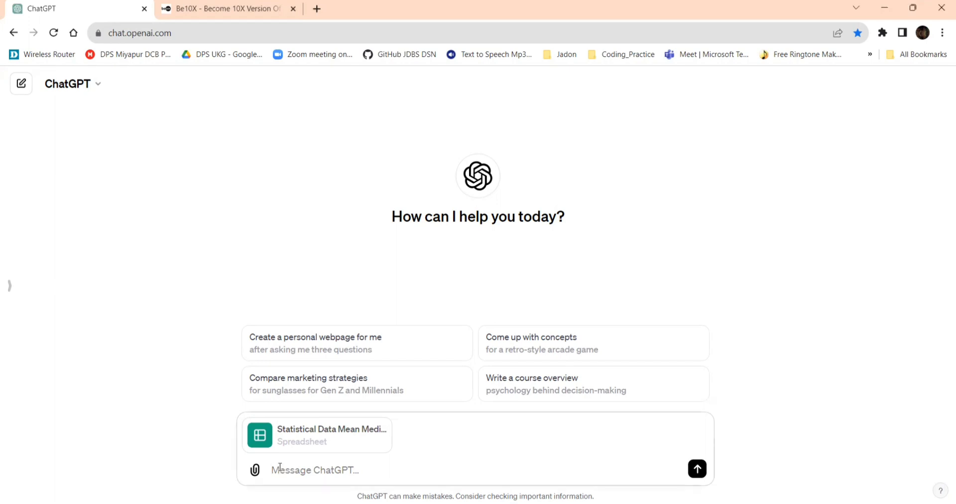
Step: Type "attached sheet above. Column 'A'" into the ChatGPT message box
{"action": "type", "text": "attached"}
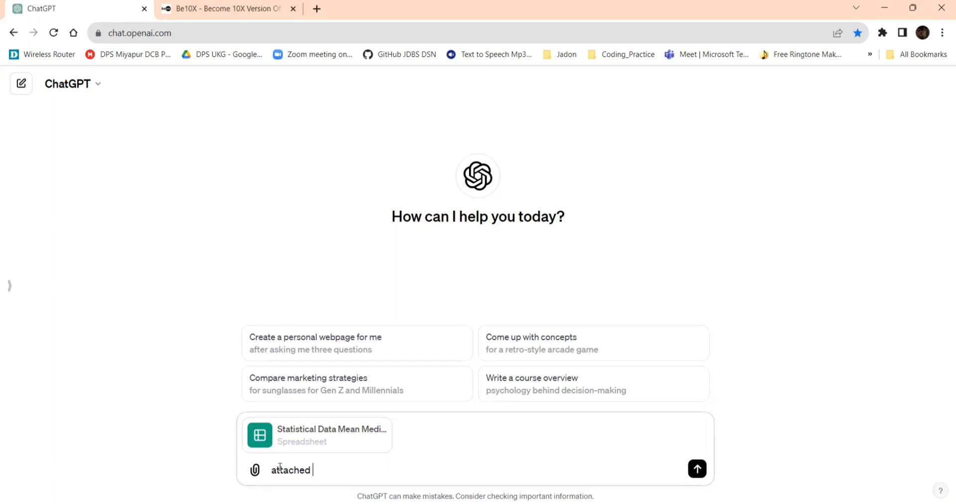
{"action": "type", "text": "sheet above"}
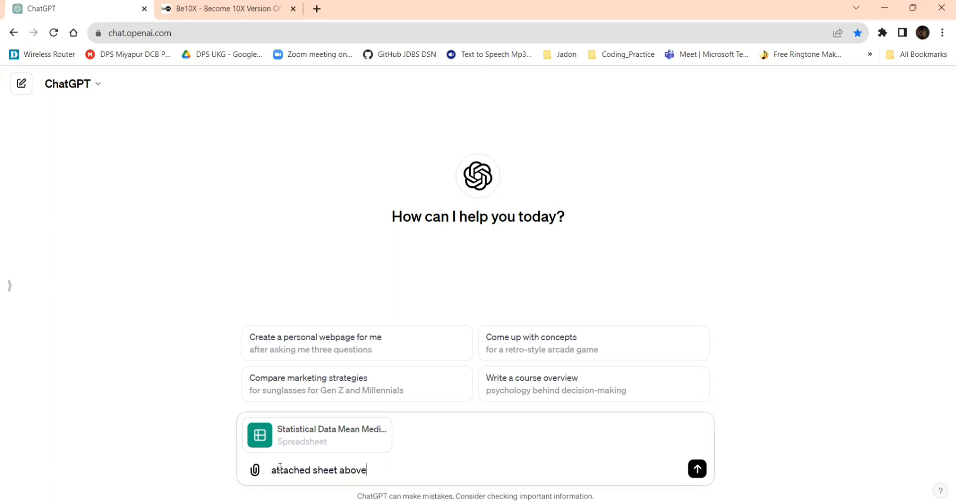
{"action": "type", "text": "."}
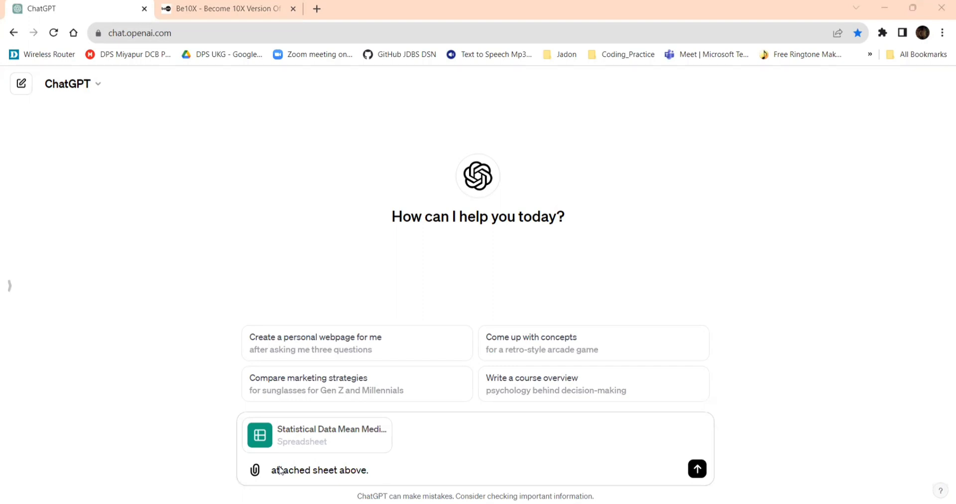
{"action": "type", "text": "Column"}
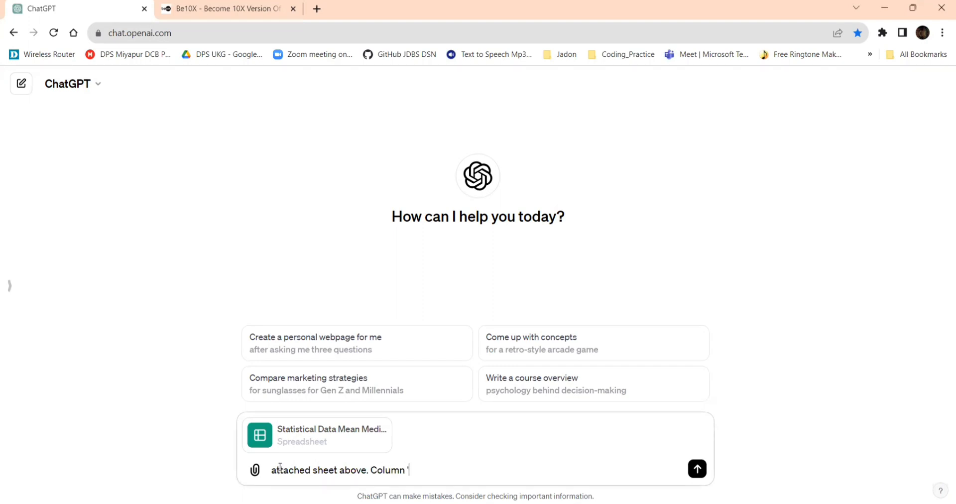
{"action": "type", "text": "'A'"}
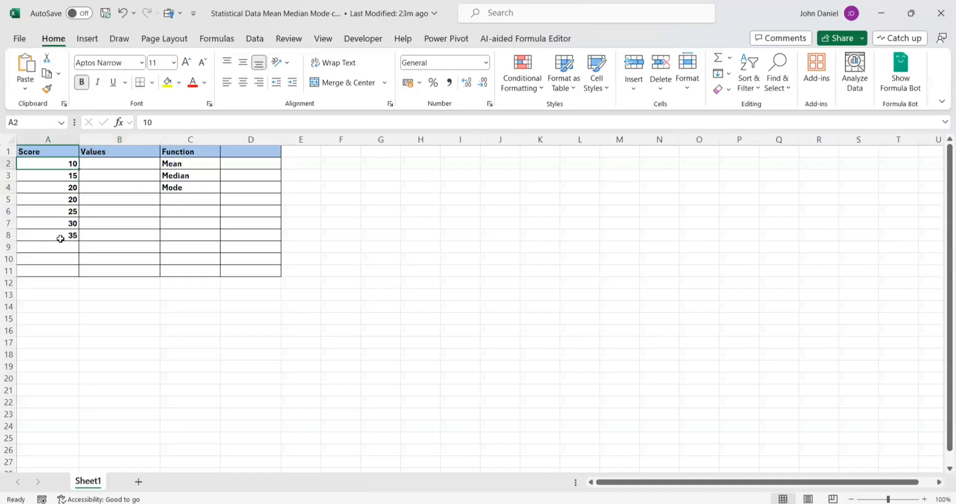
{"action": "left_click", "coordinate": [48, 235]}
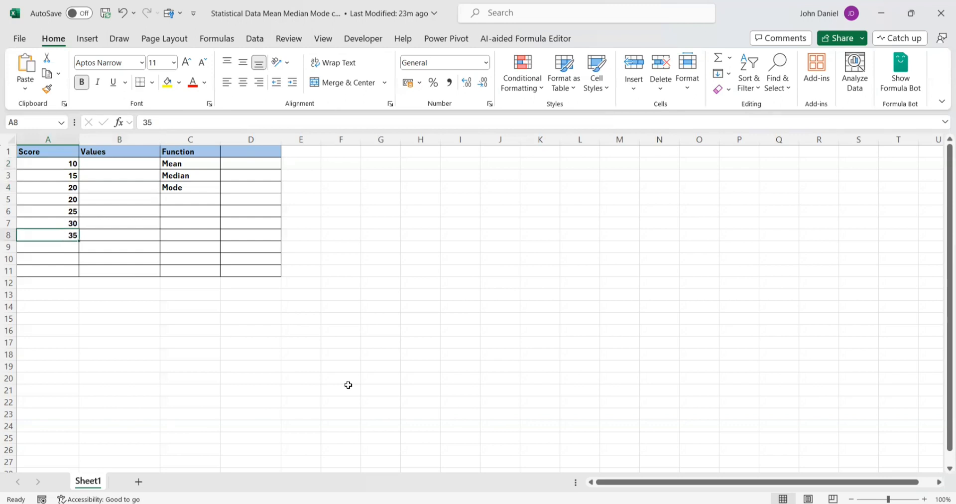
{"action": "mouse_move", "coordinate": [351, 388]}
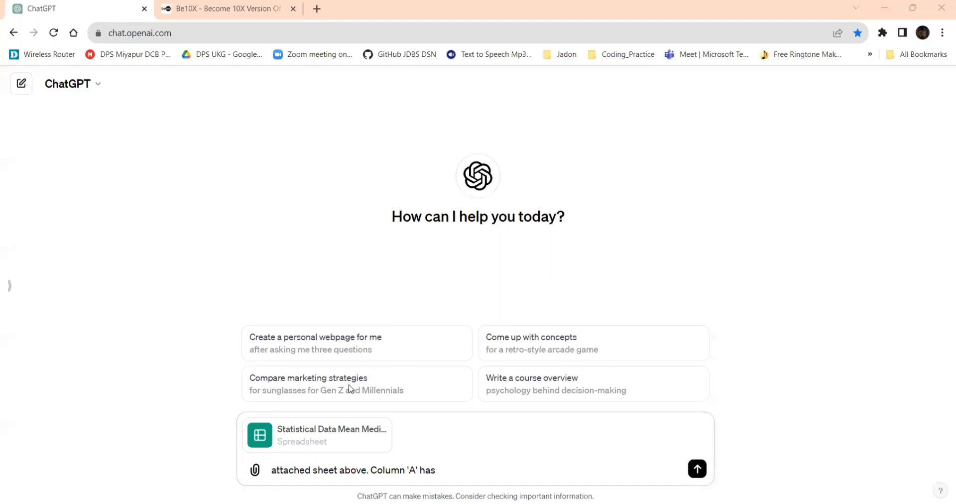
Step: Describe column 'A' as holding 'Score' values from A2 to A8 in the prompt
{"action": "type", "text": "'Sc"}
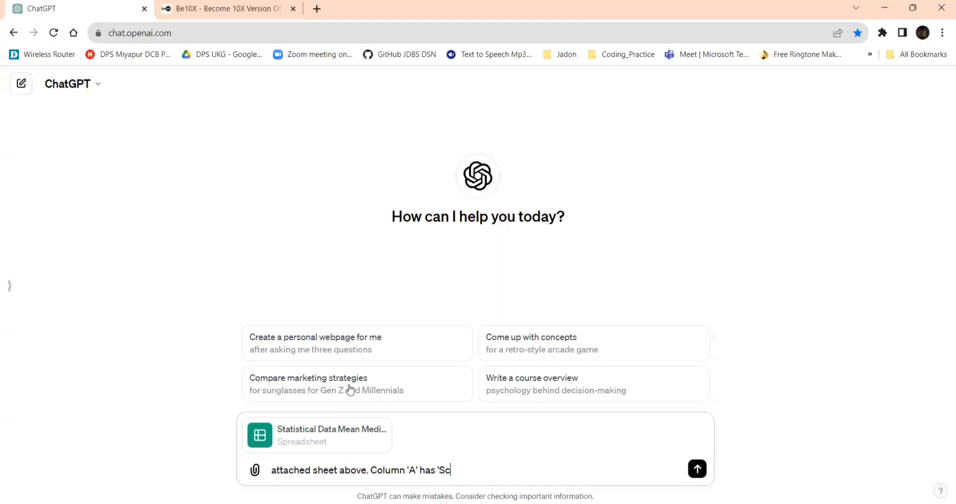
{"action": "type", "text": "ore' values f"}
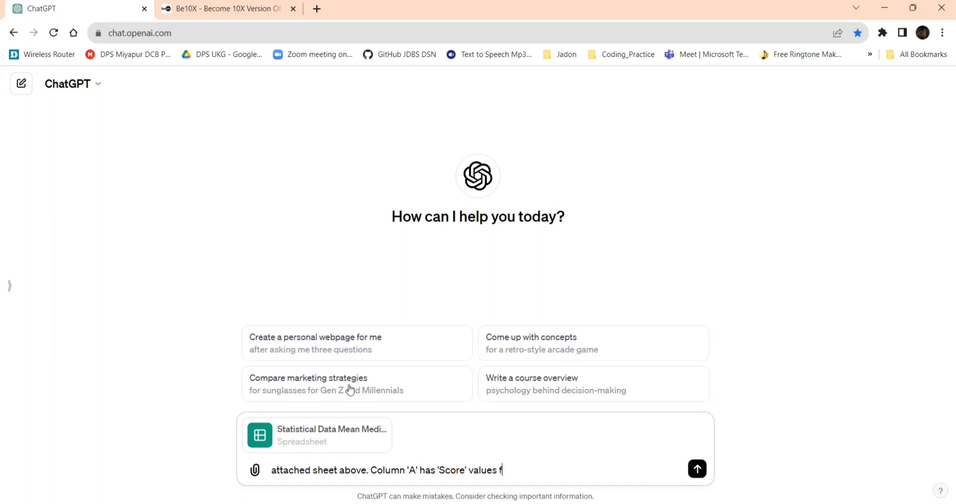
{"action": "type", "text": "rom"}
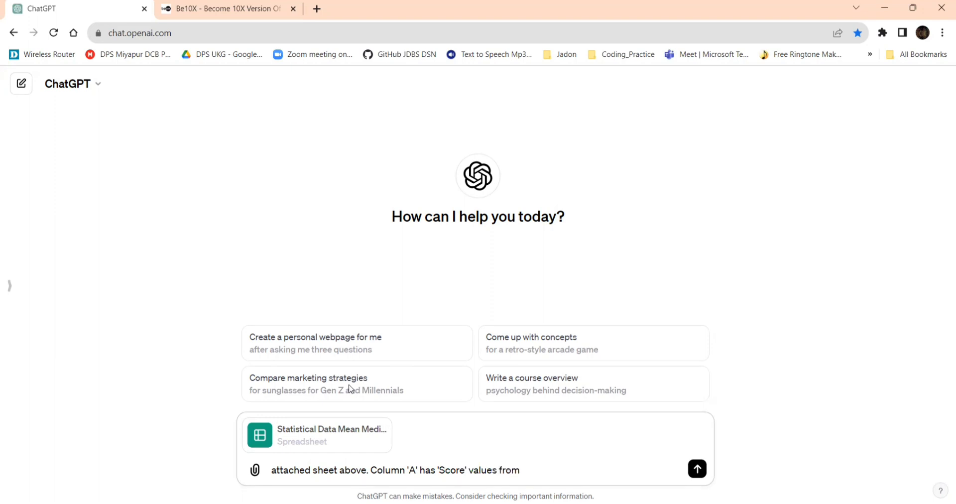
{"action": "type", "text": "A2"}
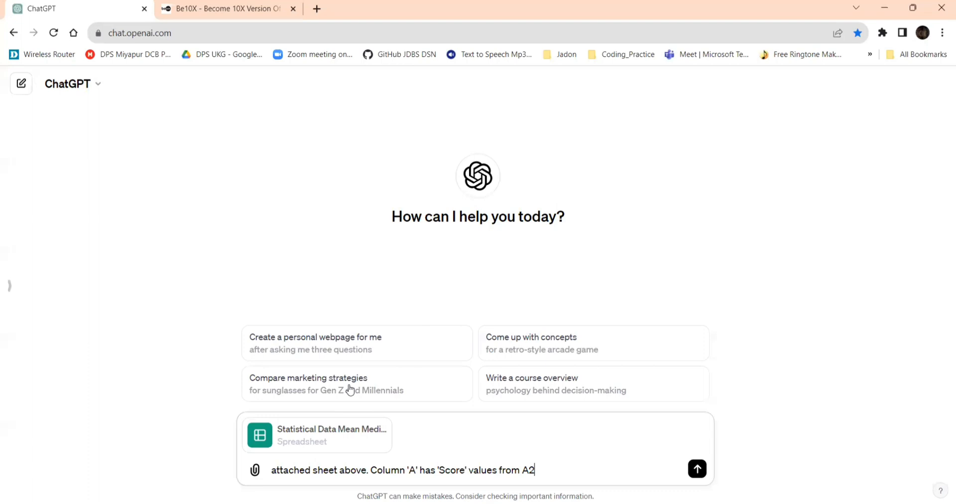
{"action": "type", "text": "to A8"}
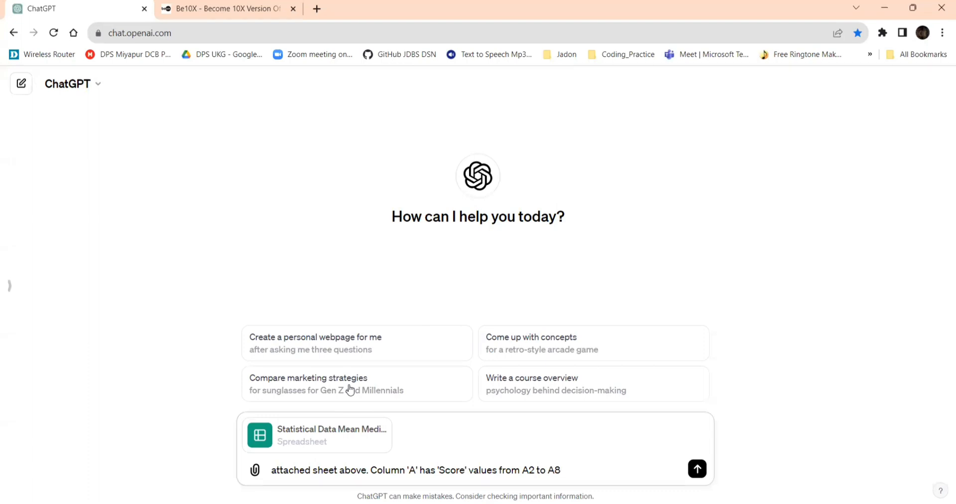
{"action": "mouse_move", "coordinate": [350, 389]}
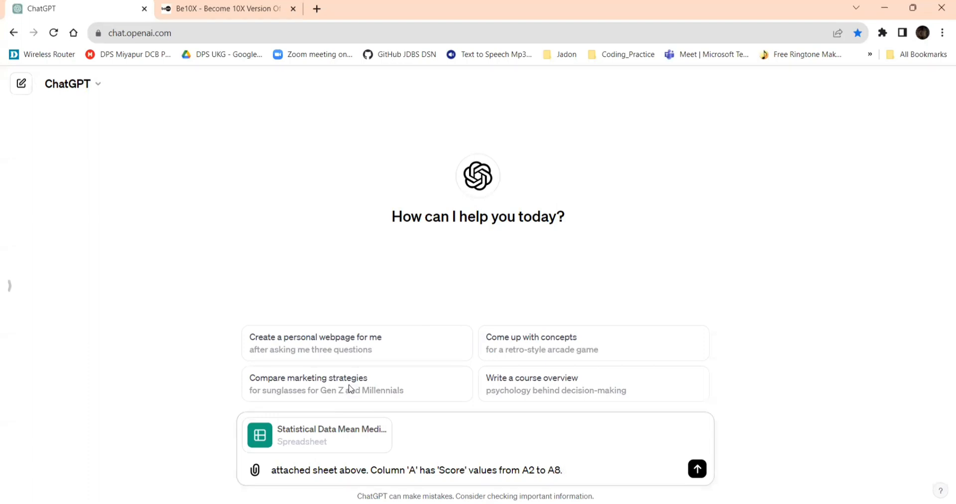
Step: Continue the prompt with "Using Excel formula option, how to find"
{"action": "type", "text": "Using Excel"}
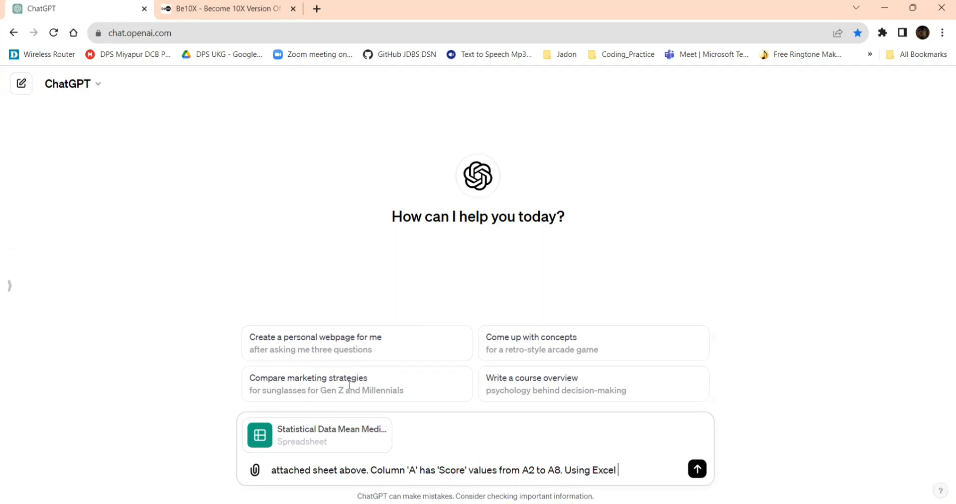
{"action": "type", "text": "formula"}
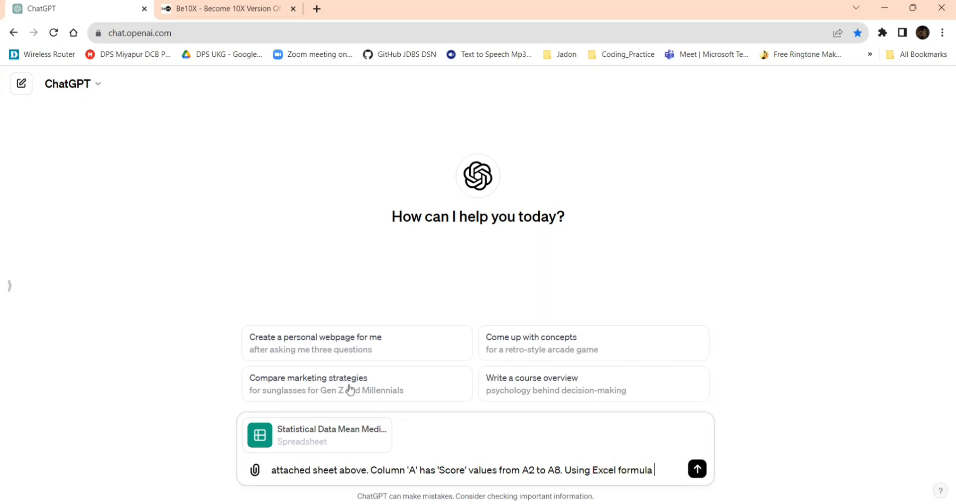
{"action": "type", "text": "option"}
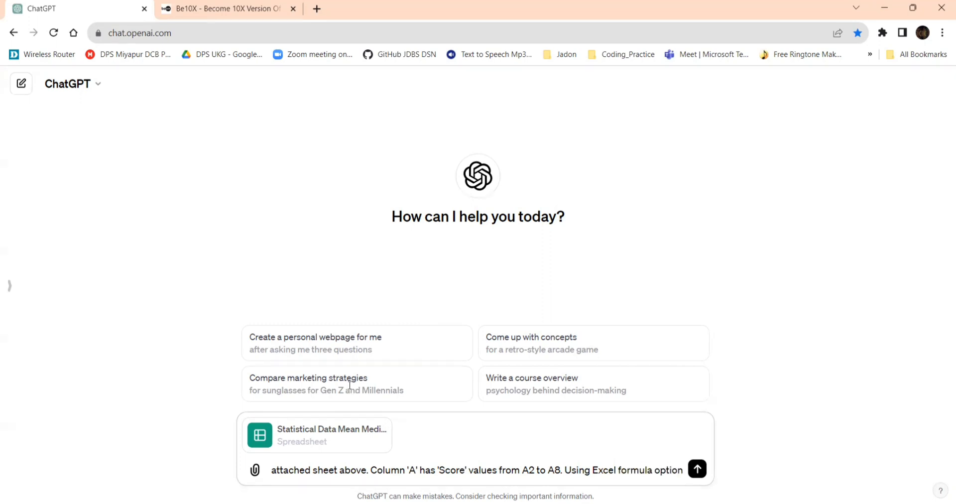
{"action": "type", "text": "h"}
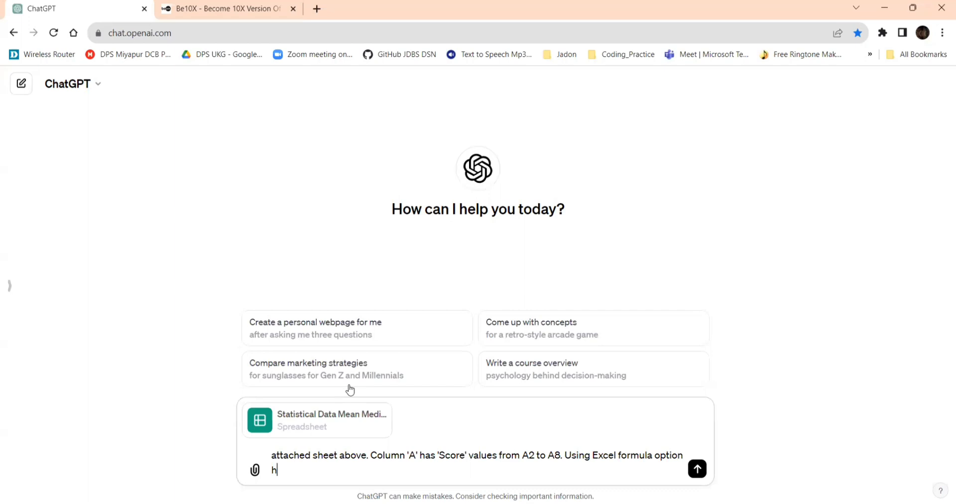
{"action": "type", "text": "ow to find"}
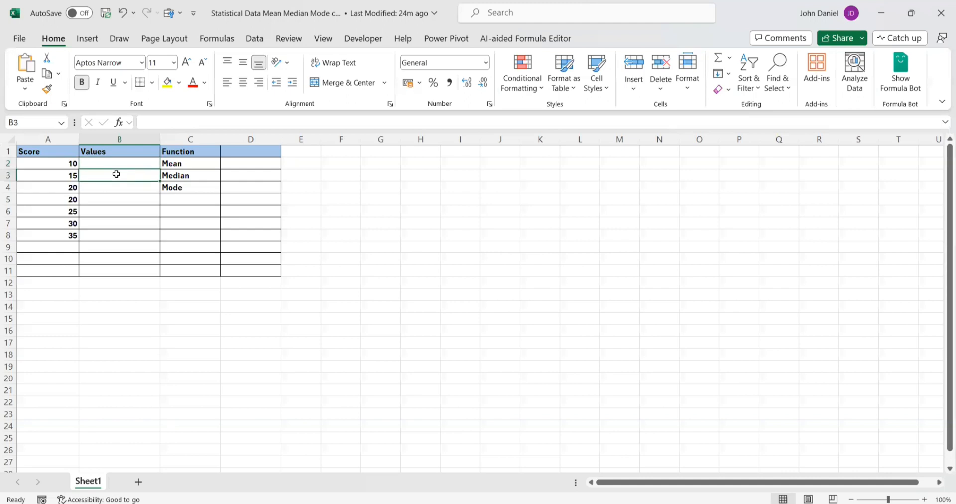
{"action": "left_click", "coordinate": [119, 187]}
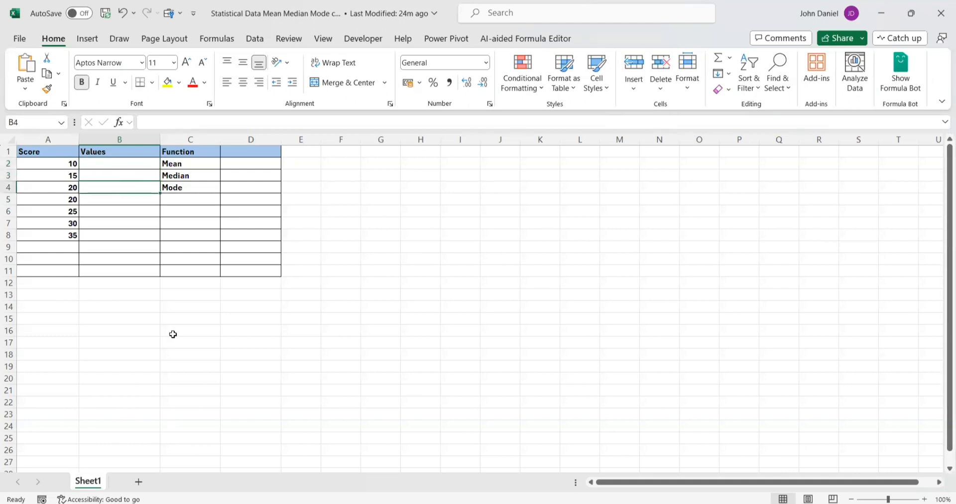
{"action": "mouse_move", "coordinate": [175, 338]}
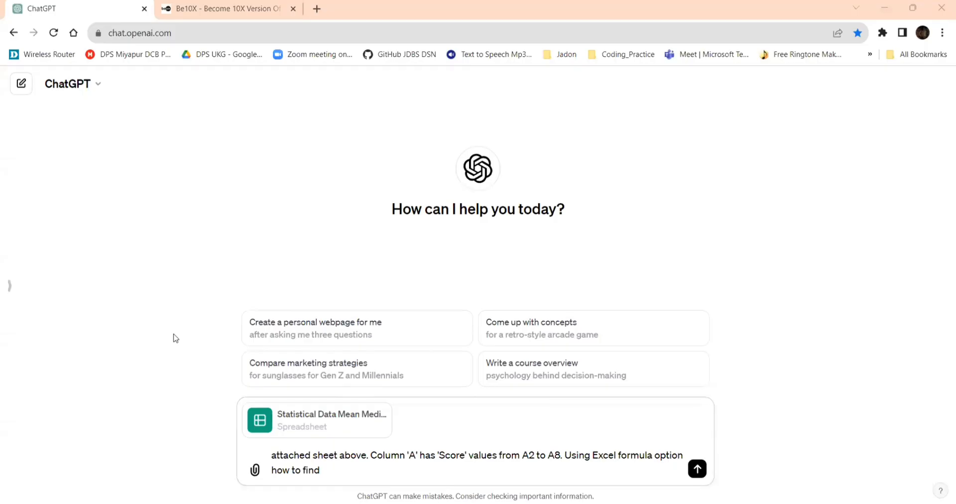
Step: Type the request for Mean at B2, Median at B3, Mode at B4 via statistical functions, step-by-step
{"action": "type", "text": "Mean"}
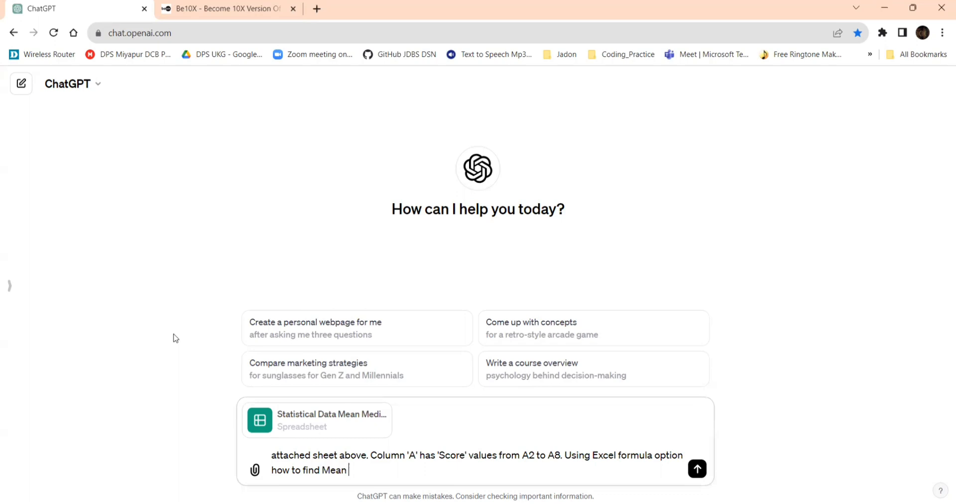
{"action": "type", "text": "at cell"}
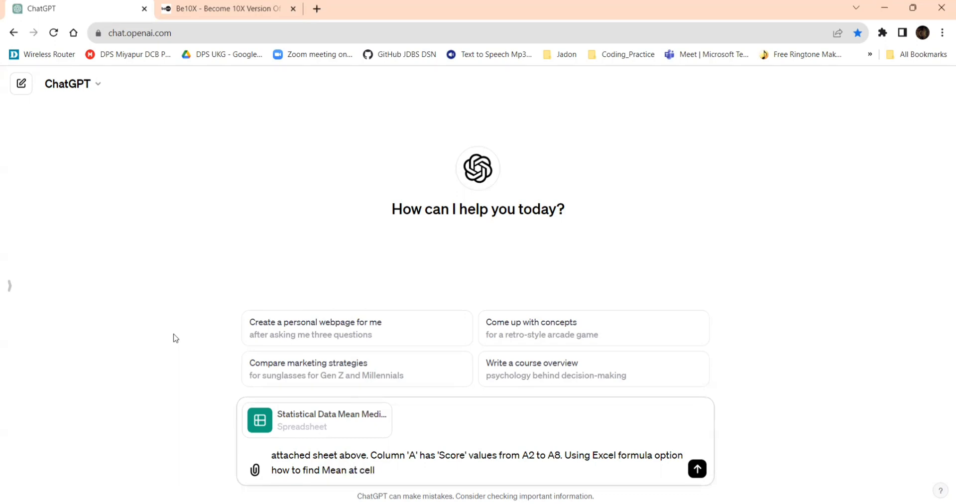
{"action": "type", "text": "'B2'"}
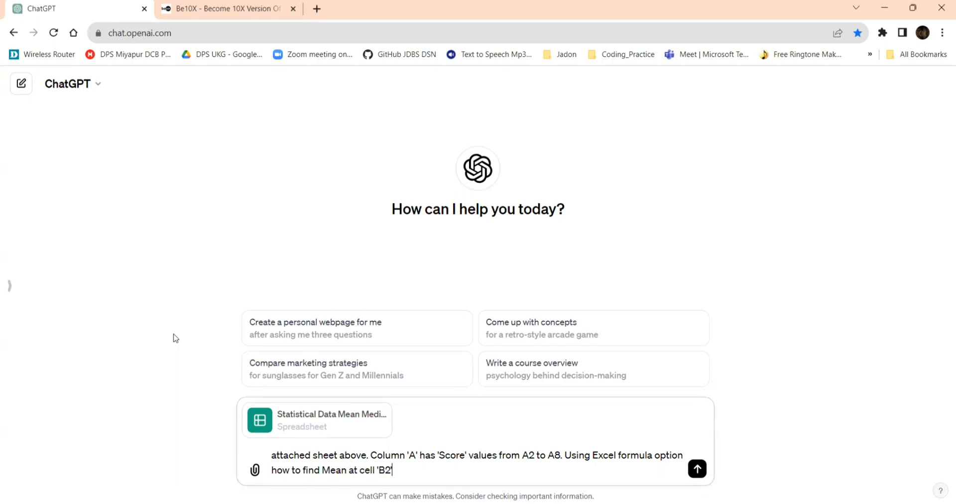
{"action": "type", "text": ", Median at"}
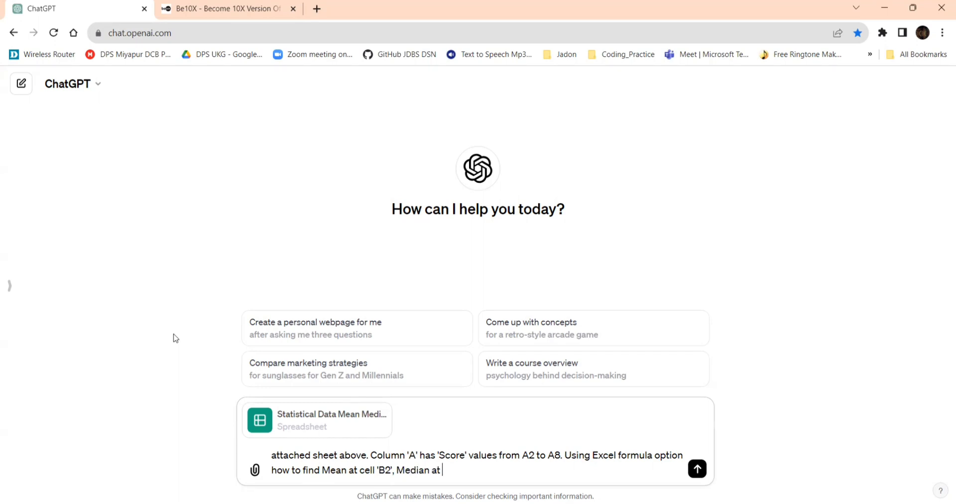
{"action": "type", "text": "cell"}
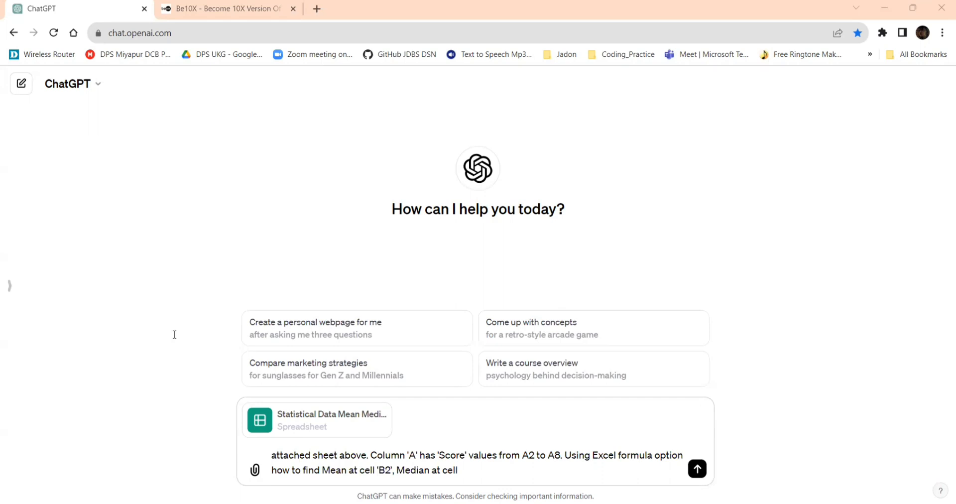
{"action": "type", "text": "B3"}
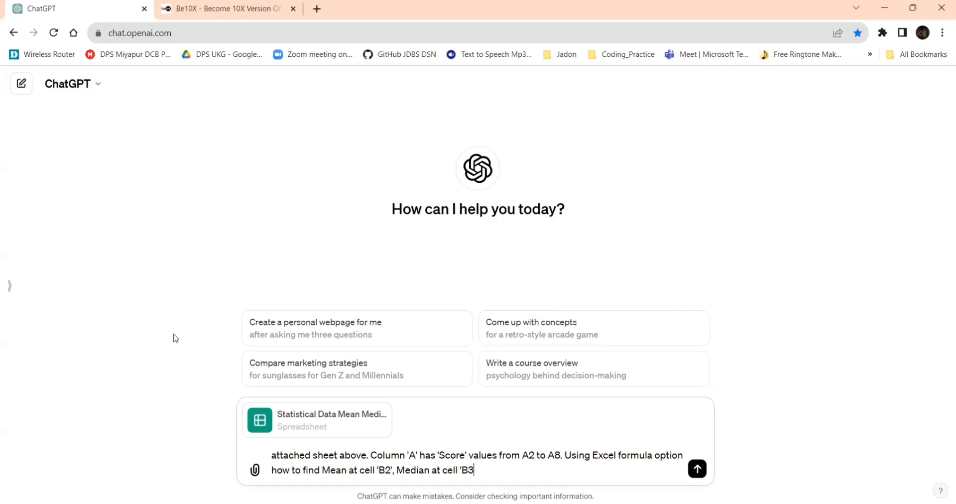
{"action": "type", "text": "and M"}
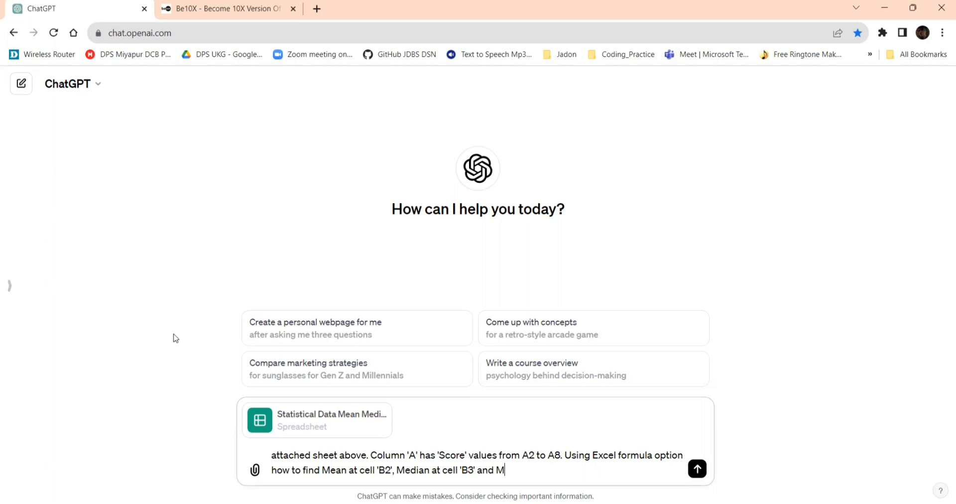
{"action": "type", "text": "ode at"}
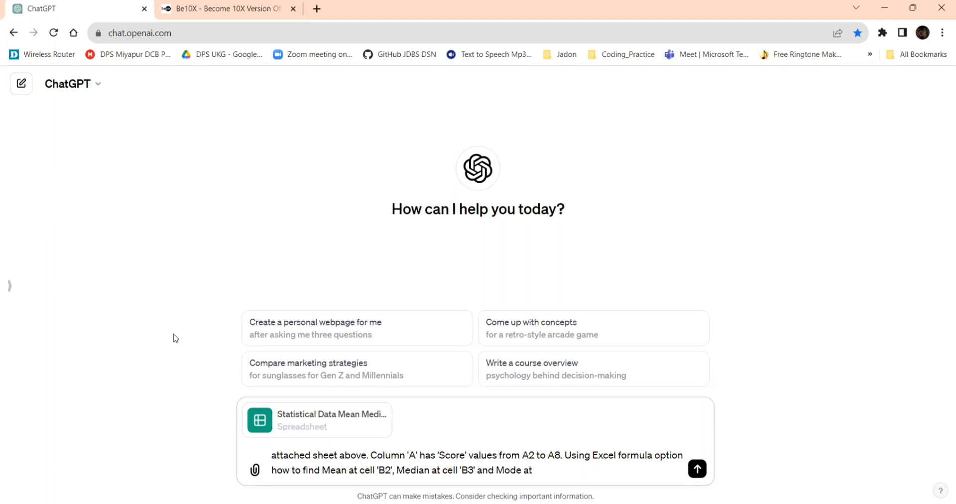
{"action": "type", "text": "cell B4"}
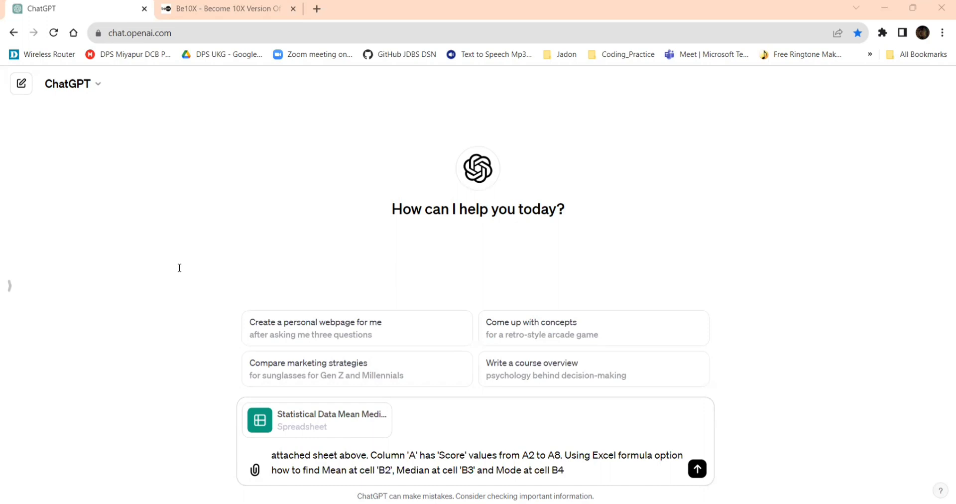
{"action": "type", "text": "using statistical fu"}
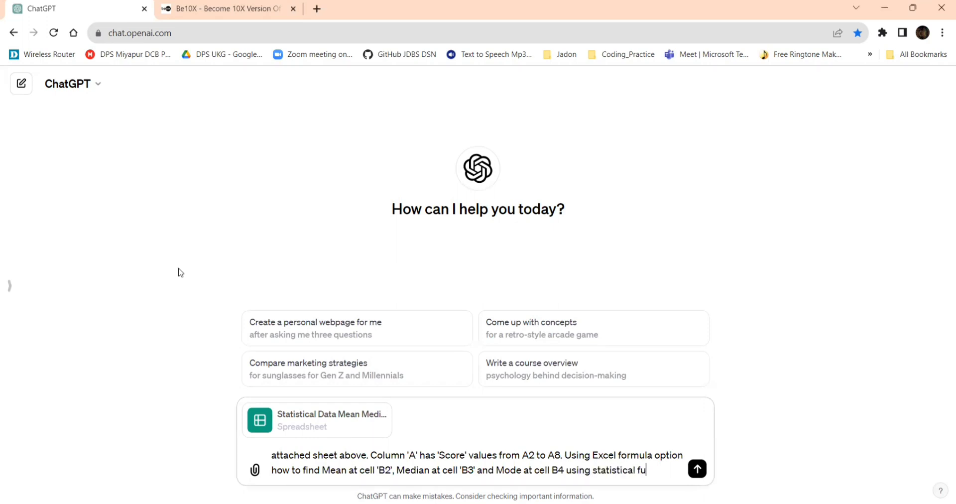
{"action": "type", "text": "nctions."}
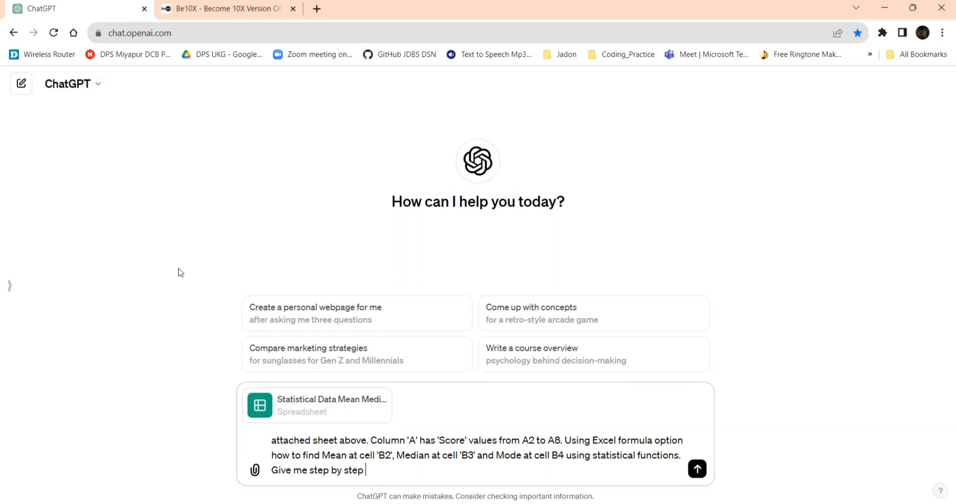
{"action": "type", "text": "guide"}
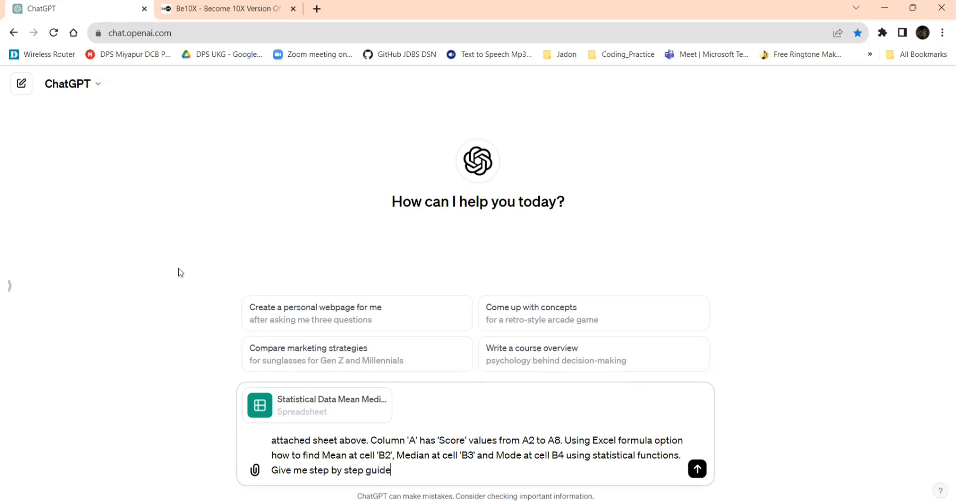
Step: Send the question and scroll through the AVERAGE, MEDIAN and MODE.SNGL formula answer
{"action": "left_click", "coordinate": [696, 468]}
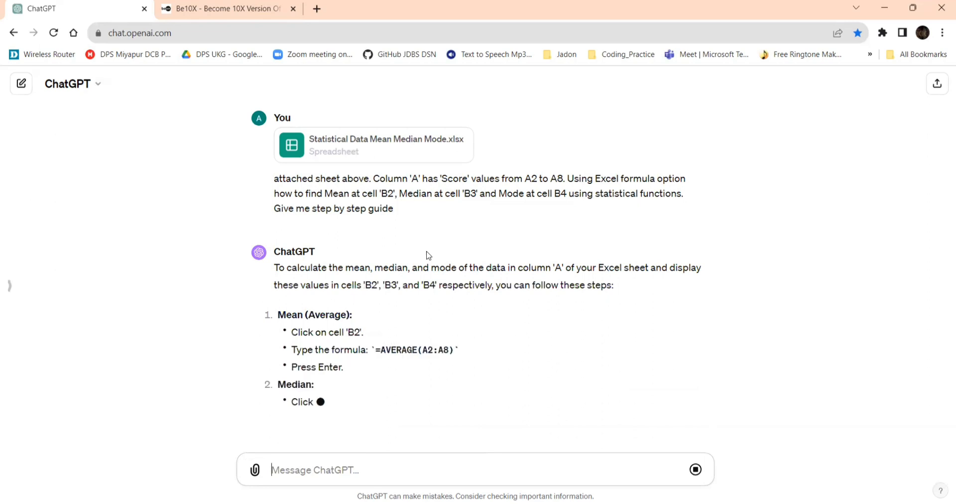
{"action": "scroll", "scroll_direction": "down", "scroll_amount": 3}
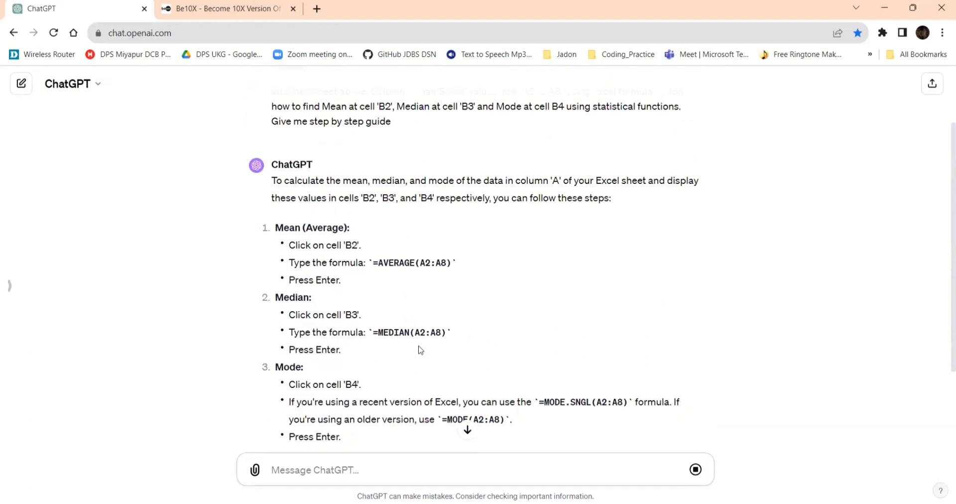
{"action": "mouse_move", "coordinate": [572, 182]}
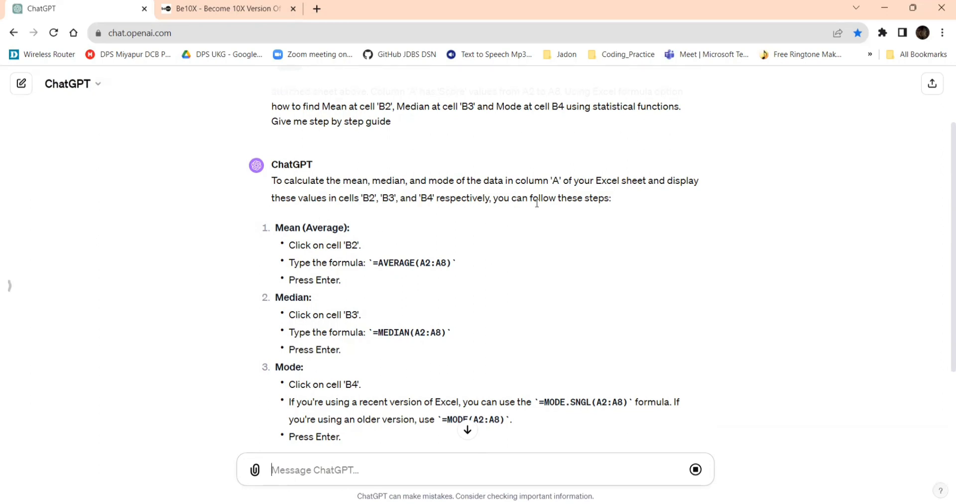
{"action": "mouse_move", "coordinate": [539, 206]}
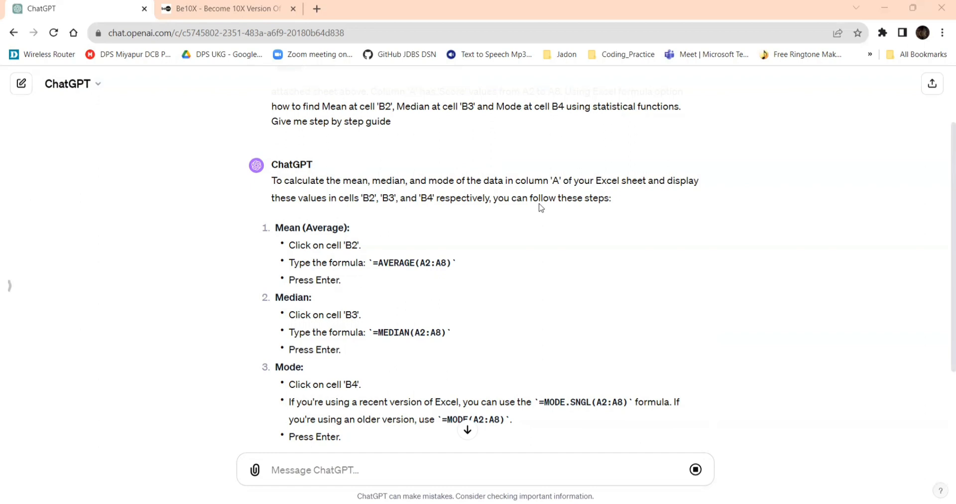
Step: Switch to the Be10X website and scroll down its page
{"action": "left_click", "coordinate": [225, 8]}
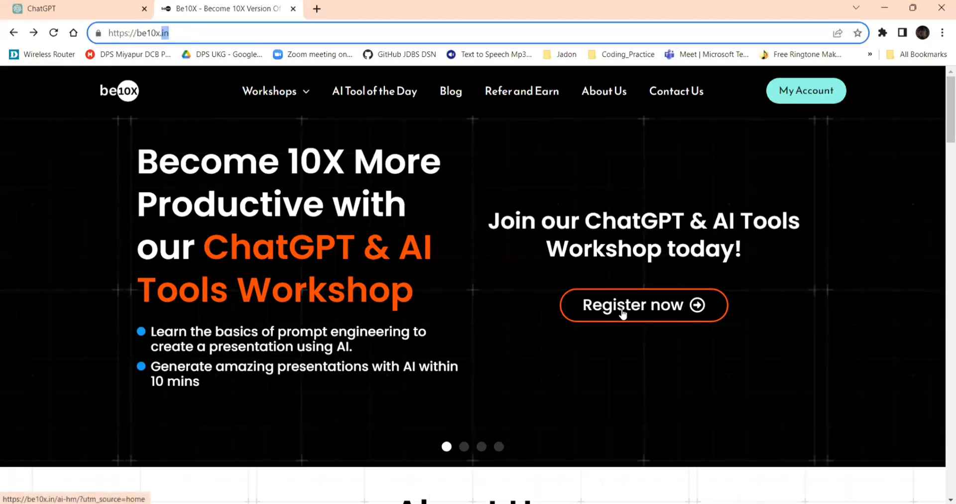
{"action": "scroll", "scroll_direction": "down", "scroll_amount": 3}
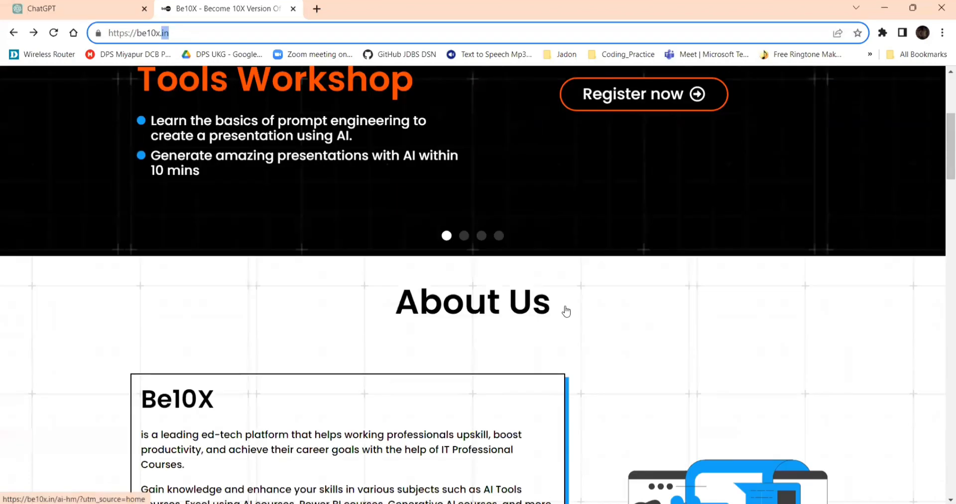
{"action": "scroll", "scroll_direction": "down", "scroll_amount": 3}
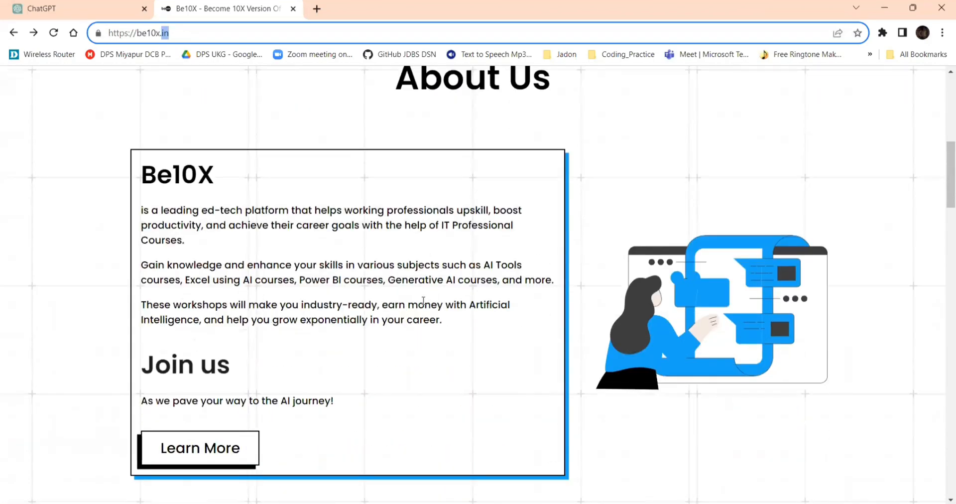
{"action": "scroll", "scroll_direction": "down", "scroll_amount": 3}
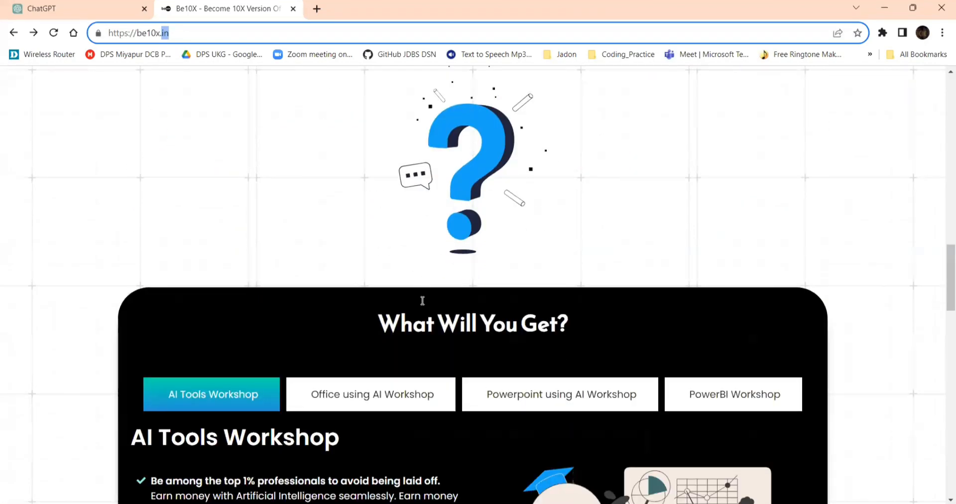
{"action": "scroll", "scroll_direction": "down", "scroll_amount": 3}
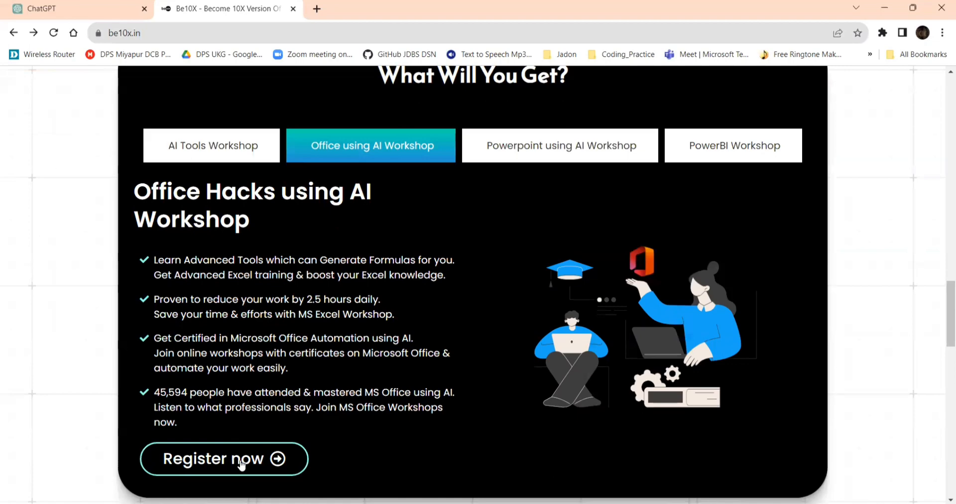
Step: Browse the Office Hacks using AI workshop page, then return to ChatGPT
{"action": "left_click", "coordinate": [223, 458]}
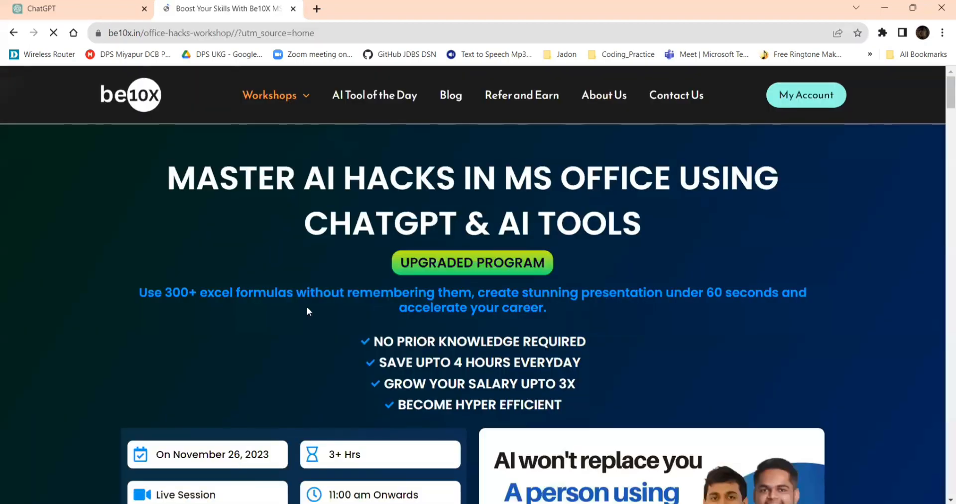
{"action": "scroll", "scroll_direction": "down", "scroll_amount": 3}
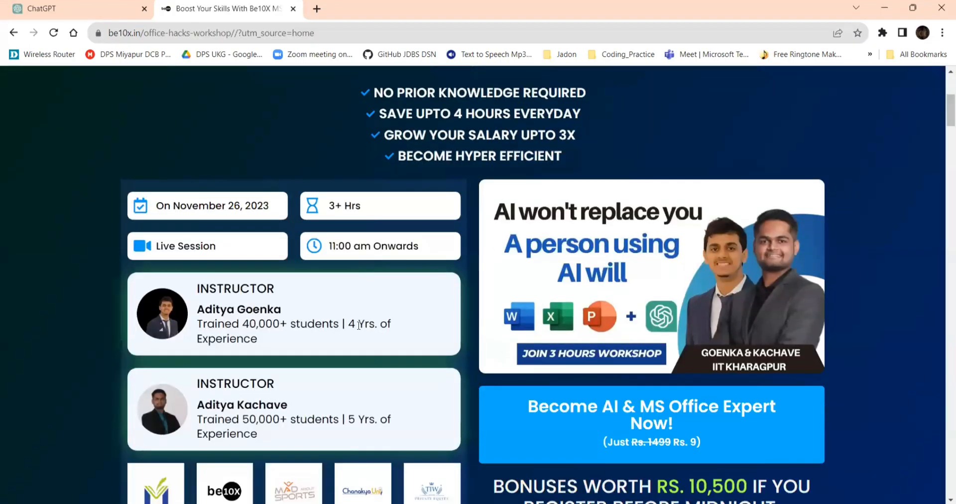
{"action": "scroll", "scroll_direction": "down", "scroll_amount": 3}
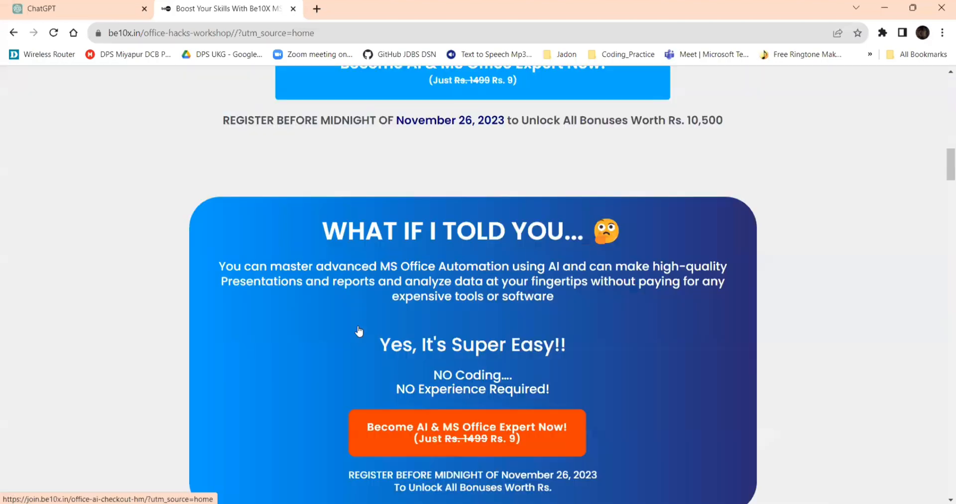
{"action": "scroll", "scroll_direction": "down", "scroll_amount": 3}
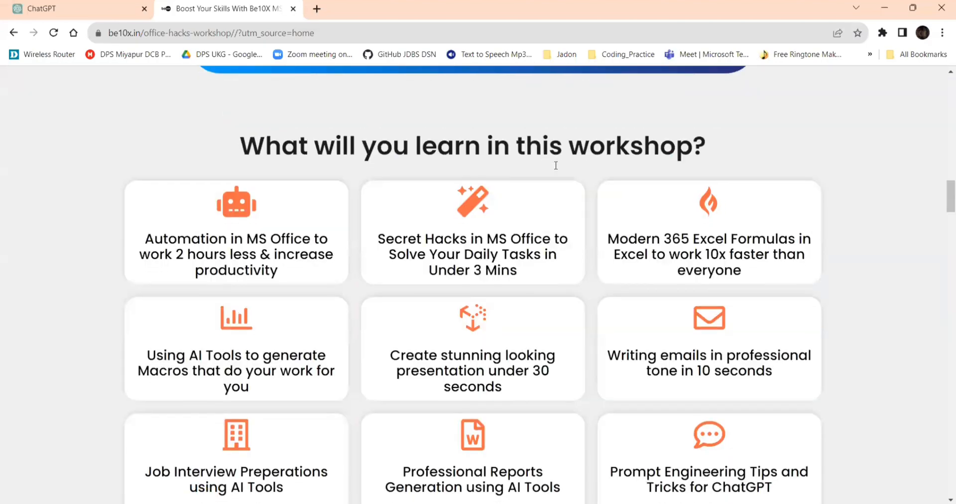
{"action": "scroll", "scroll_direction": "down", "scroll_amount": 3}
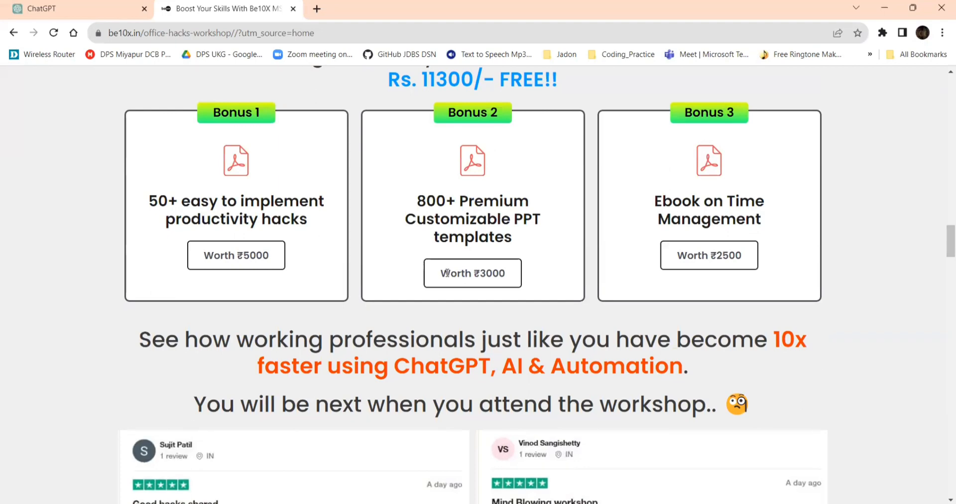
{"action": "left_click", "coordinate": [68, 9]}
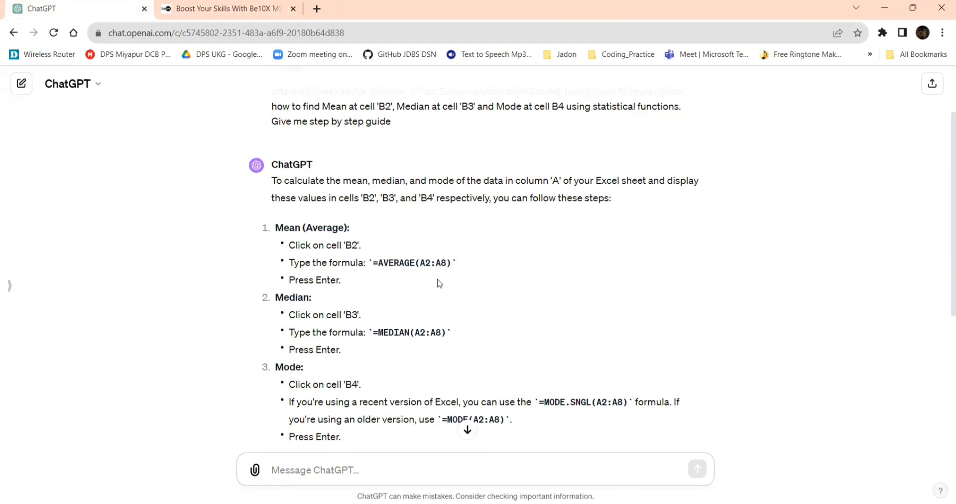
{"action": "mouse_move", "coordinate": [314, 220]}
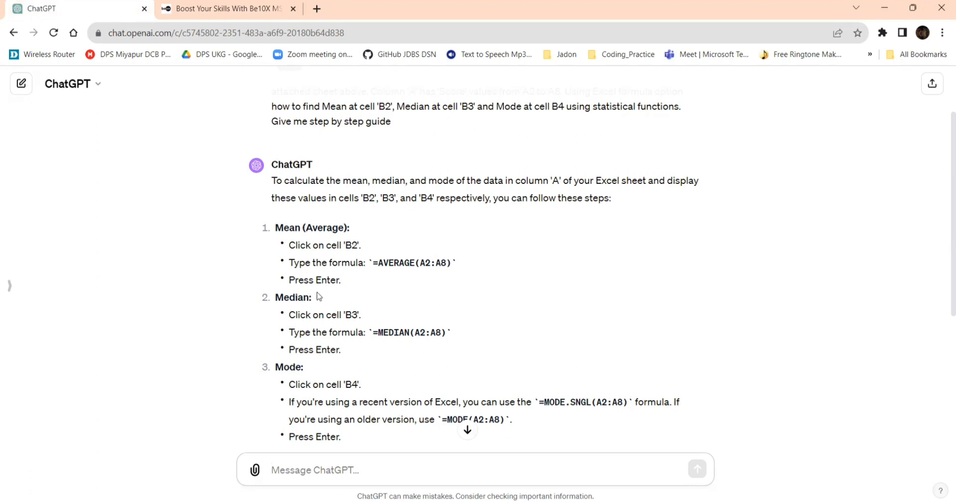
{"action": "mouse_move", "coordinate": [421, 197]}
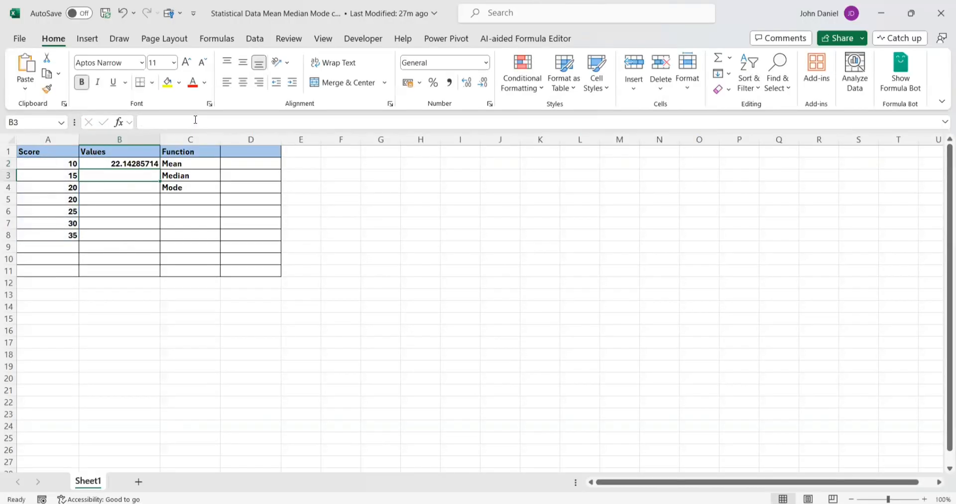
Step: Pick cell B3 for the median and copy =MEDIAN(A2:A8) from ChatGPT's guide
{"action": "left_click", "coordinate": [119, 163]}
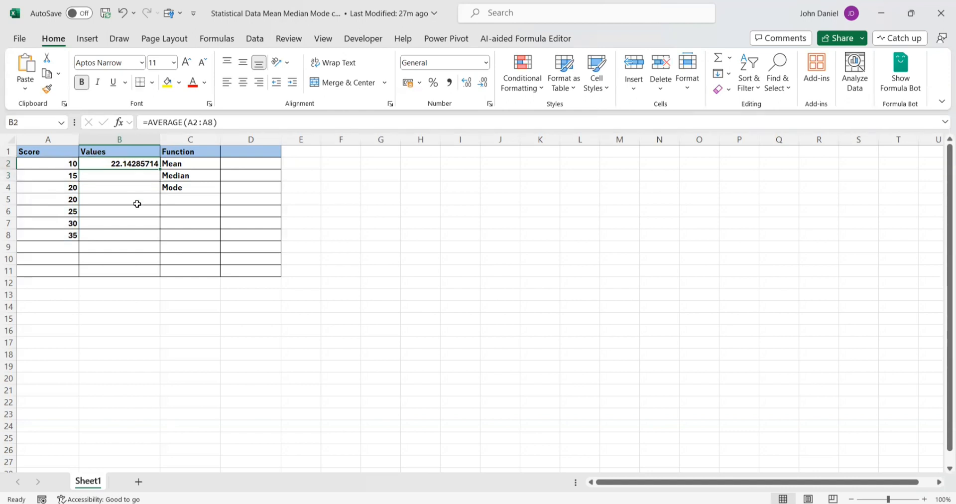
{"action": "left_click", "coordinate": [119, 175]}
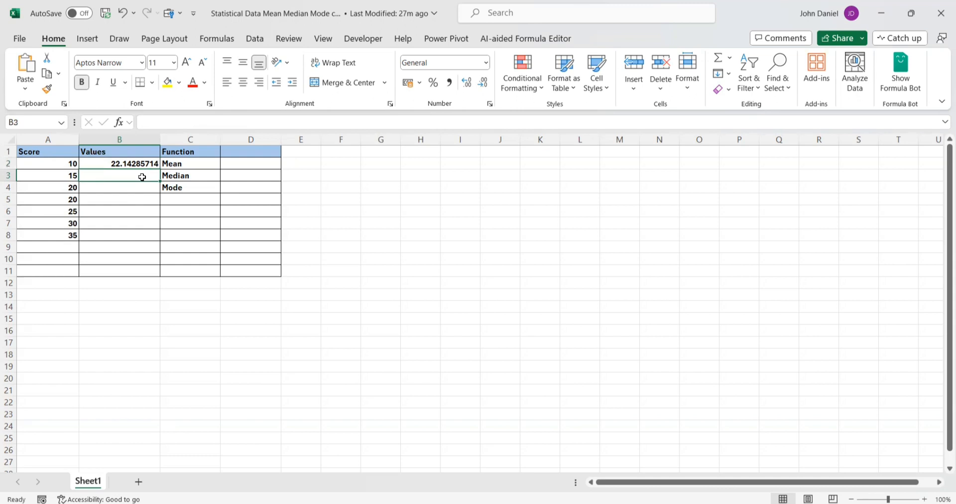
{"action": "mouse_move", "coordinate": [330, 342]}
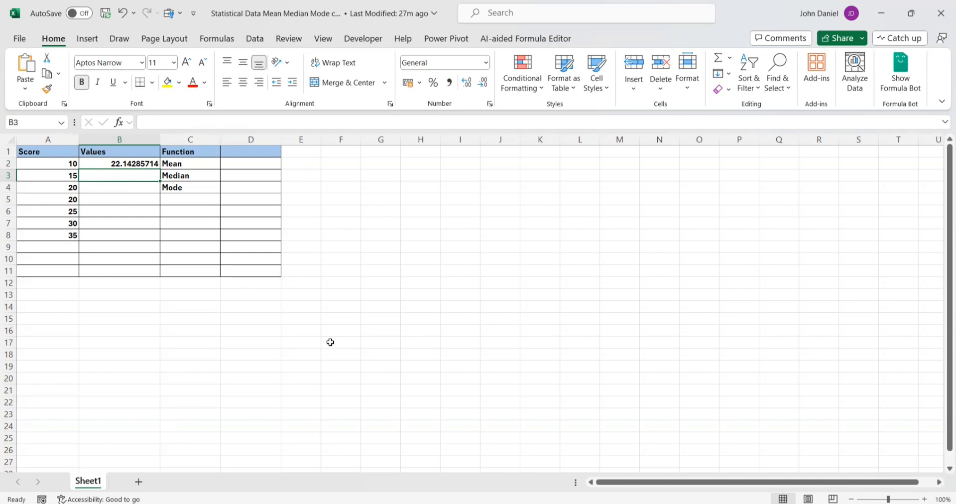
{"action": "mouse_move", "coordinate": [332, 346]}
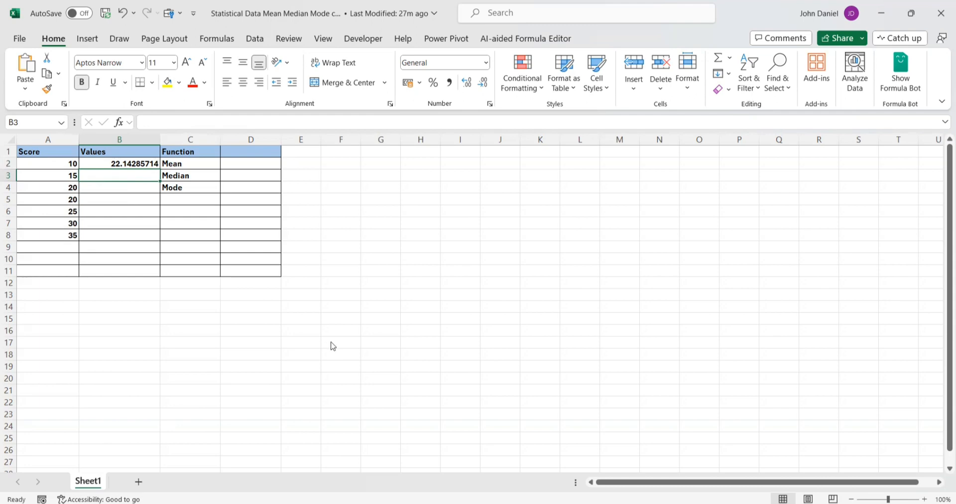
{"action": "mouse_move", "coordinate": [309, 344]}
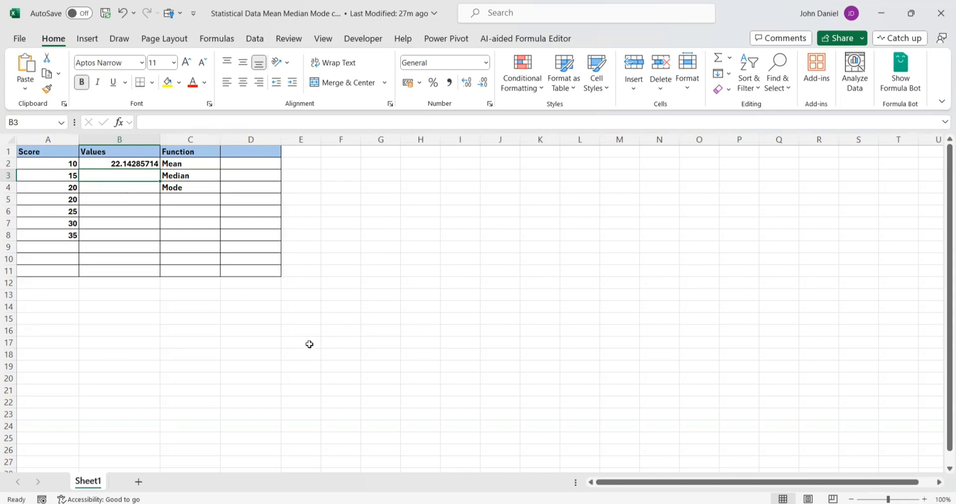
{"action": "left_click", "coordinate": [73, 9]}
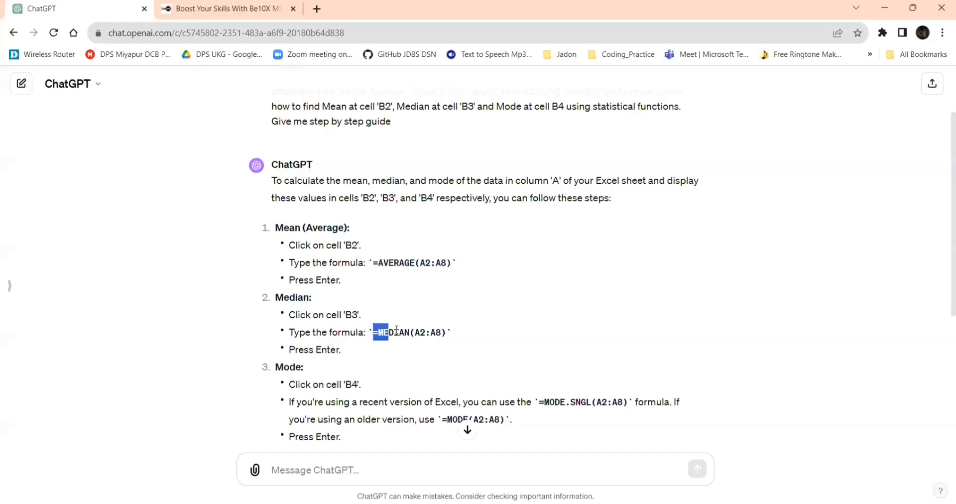
{"action": "left_click_drag", "start_coordinate": [373, 331], "coordinate": [445, 332]}
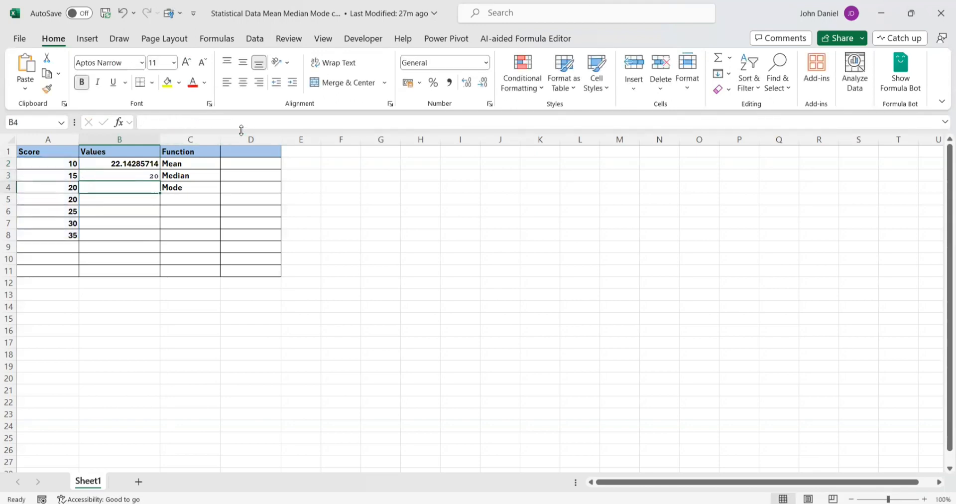
Step: Review the B2 and B3 formulas, then enter =MODE.SNGL(A2:A8) in B4
{"action": "left_click", "coordinate": [119, 163]}
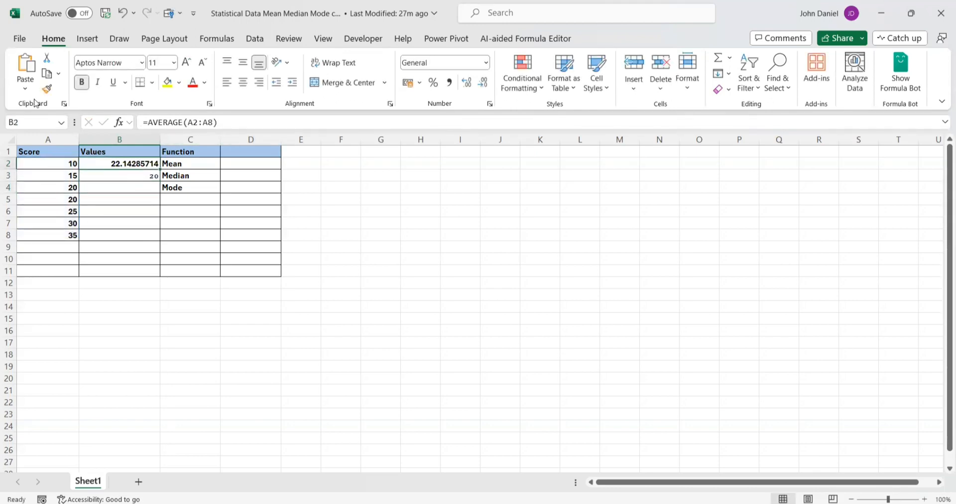
{"action": "left_click", "coordinate": [119, 175]}
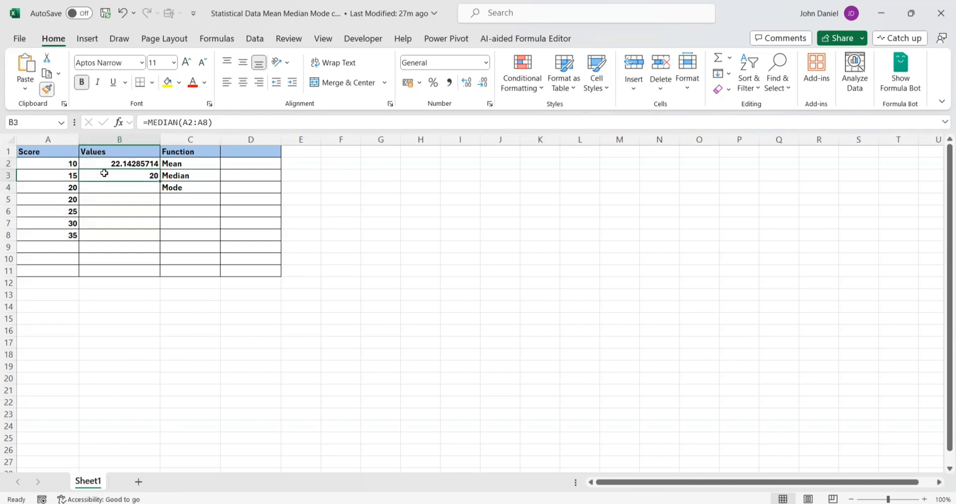
{"action": "left_click", "coordinate": [119, 187]}
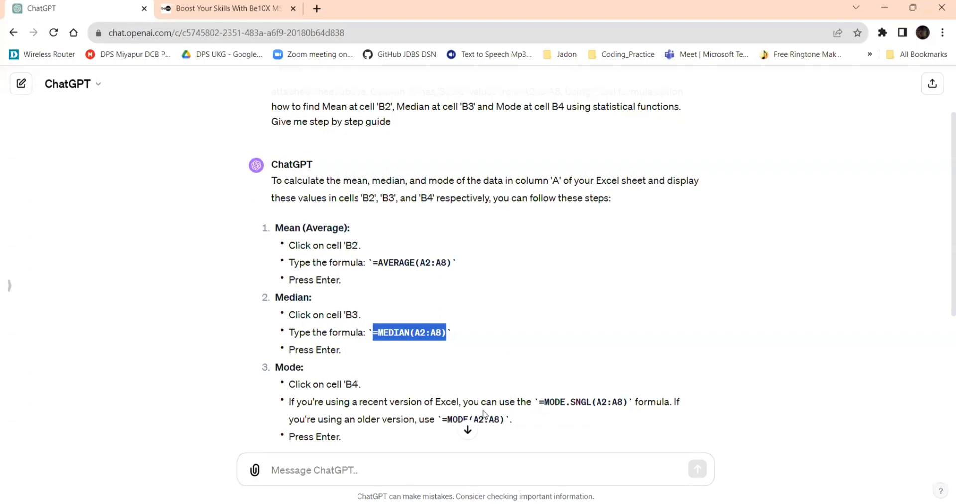
{"action": "scroll", "scroll_direction": "down", "scroll_amount": 3}
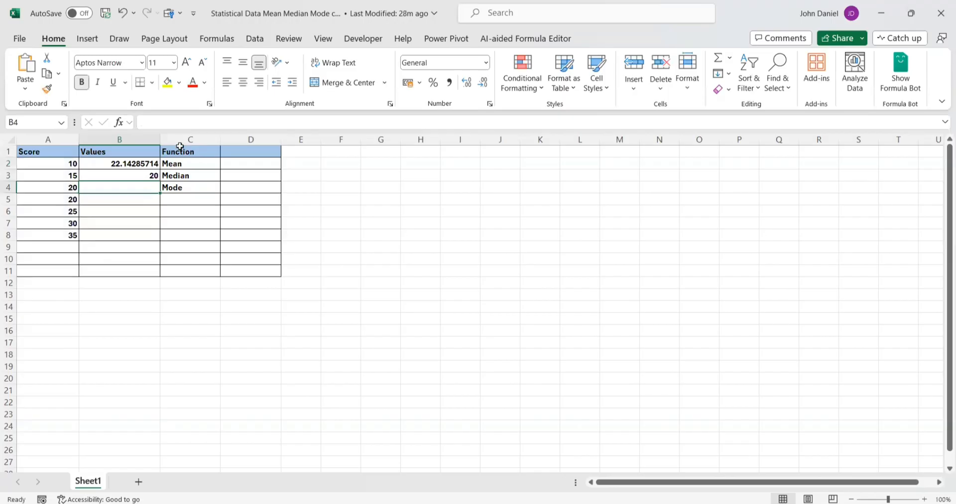
{"action": "type", "text": "=MODE.SNGL(A2:A8)"}
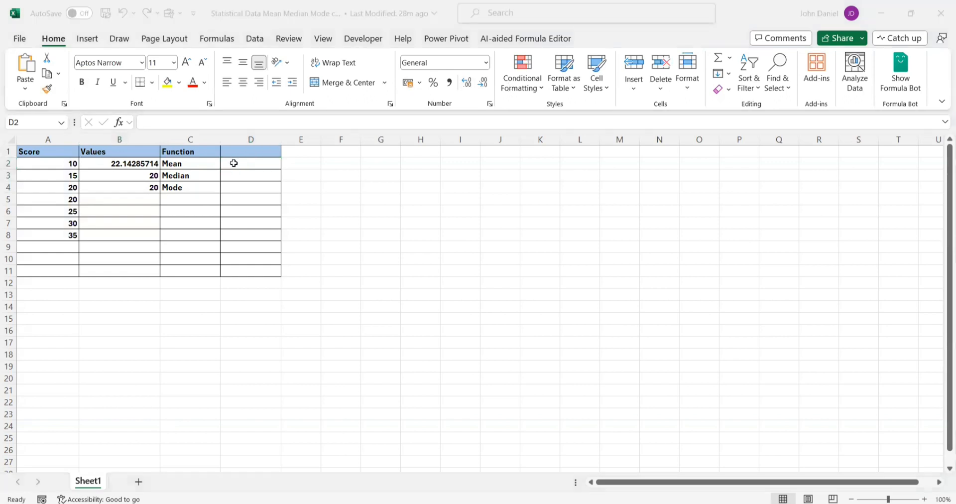
{"action": "left_click", "coordinate": [216, 38]}
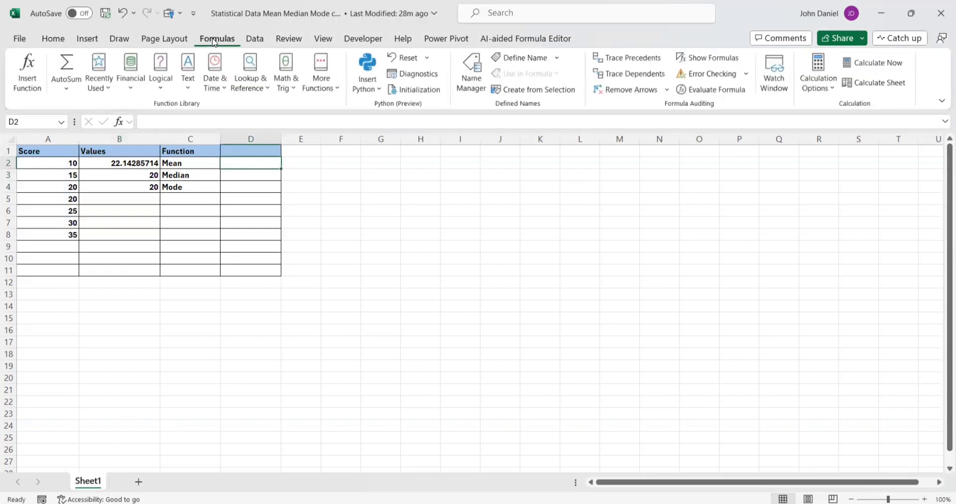
Step: Insert AVERAGE over A2:A8 into D2 via More Functions > Statistical, giving 22.14285714
{"action": "left_click", "coordinate": [320, 71]}
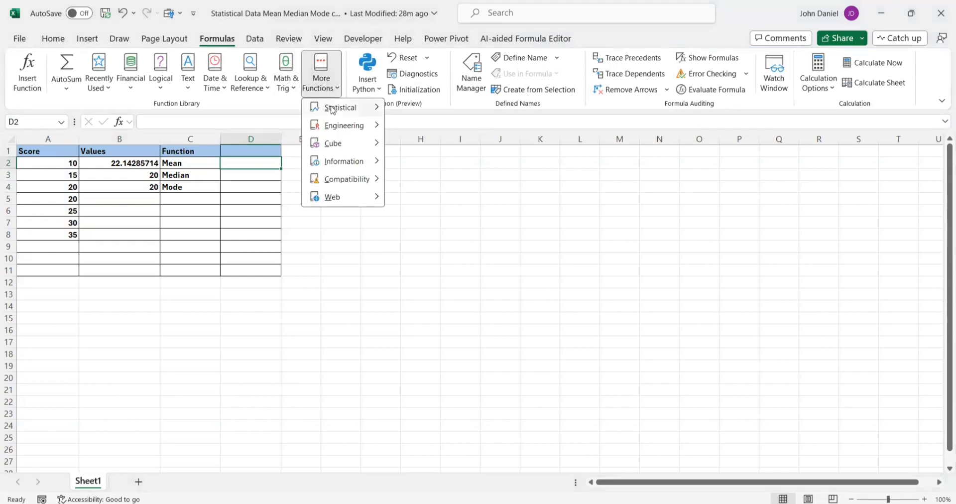
{"action": "mouse_move", "coordinate": [429, 116]}
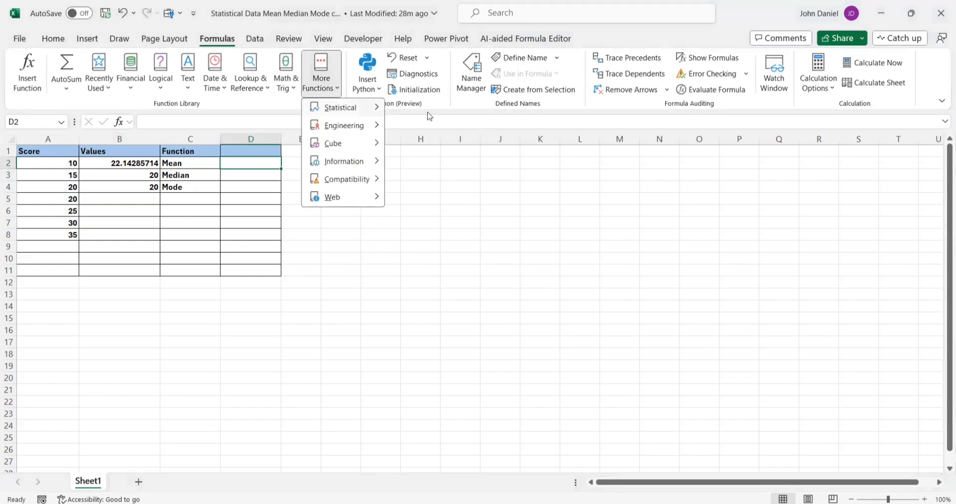
{"action": "left_click", "coordinate": [339, 107]}
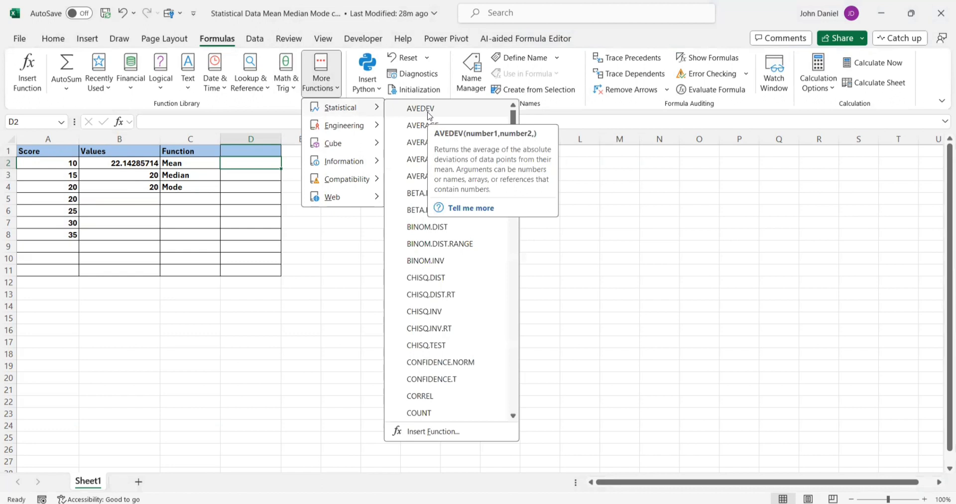
{"action": "mouse_move", "coordinate": [413, 136]}
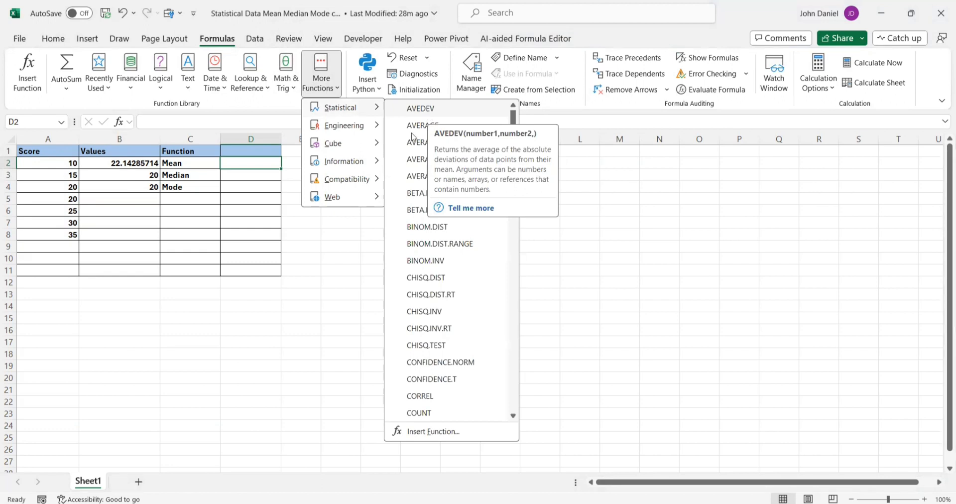
{"action": "mouse_move", "coordinate": [421, 126]}
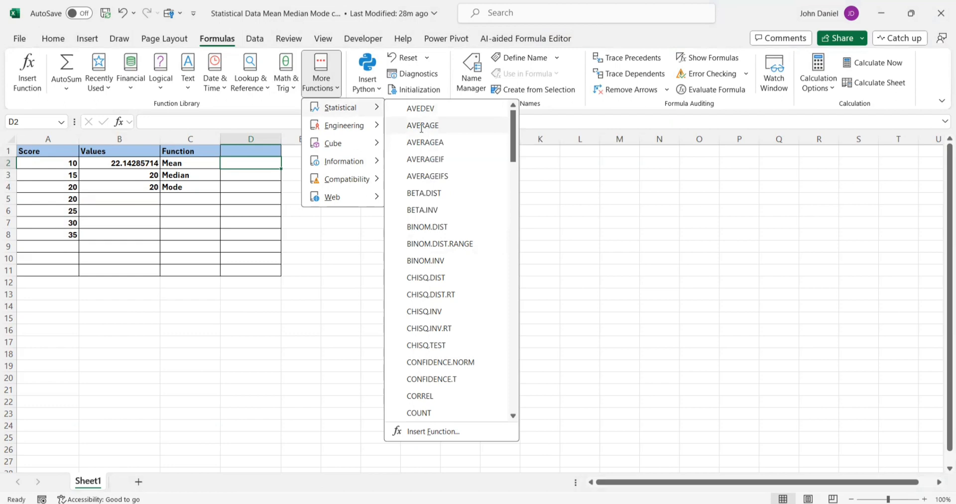
{"action": "left_click", "coordinate": [421, 125]}
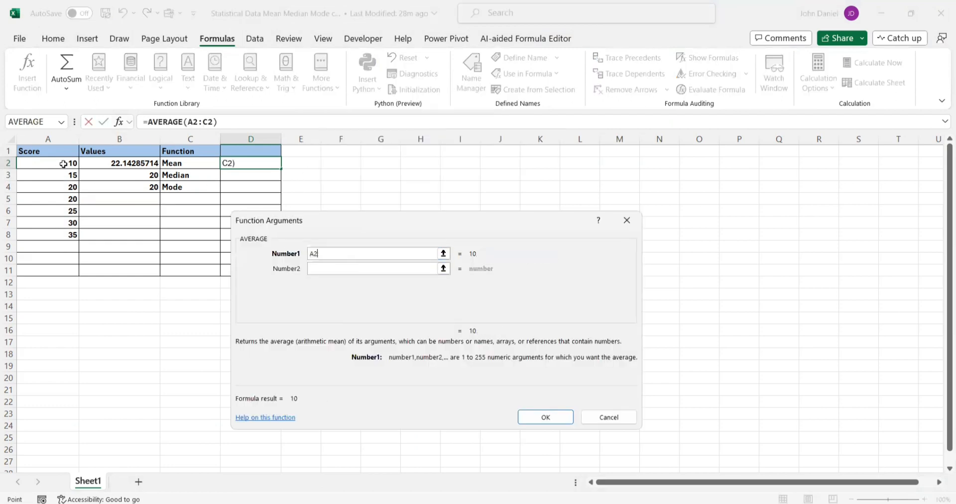
{"action": "left_click_drag", "start_coordinate": [48, 163], "coordinate": [48, 210]}
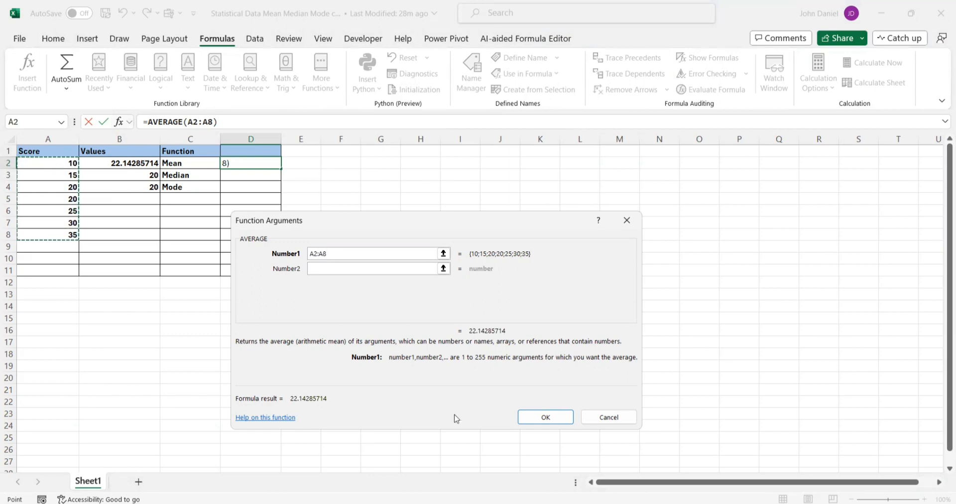
{"action": "left_click", "coordinate": [543, 416]}
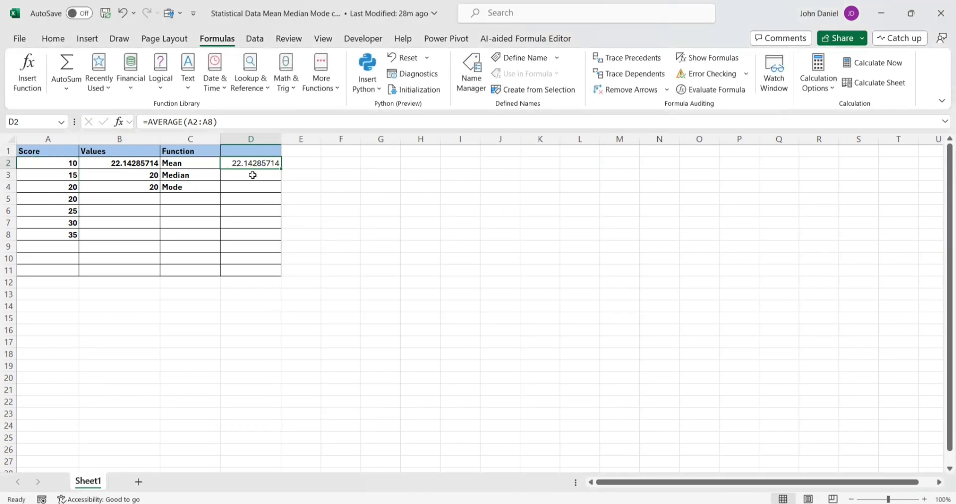
{"action": "left_click", "coordinate": [251, 176]}
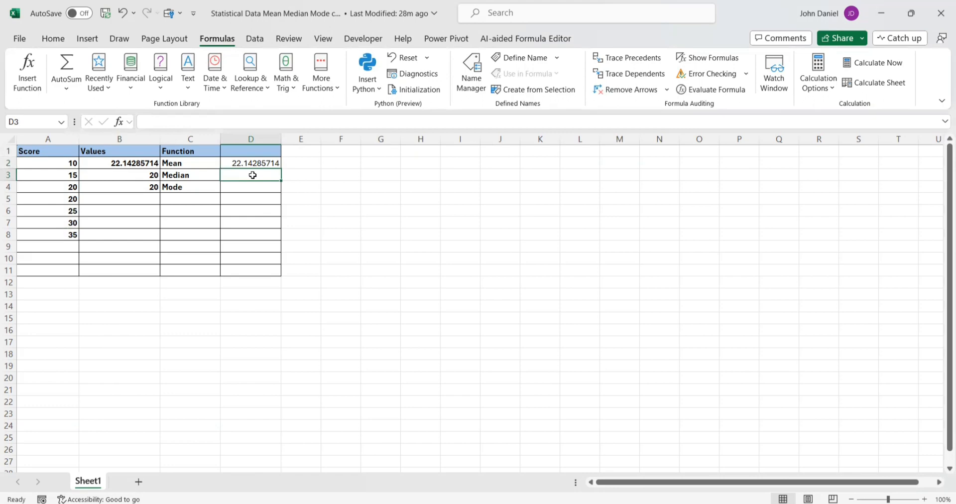
Step: Check the B2 and D2 mean formulas and scroll the statistical functions to MEDIAN and MODE
{"action": "left_click", "coordinate": [250, 187]}
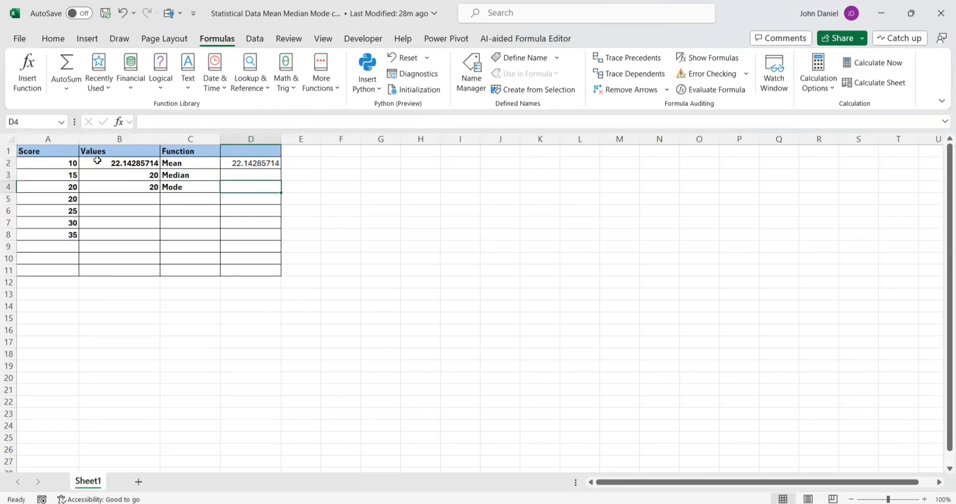
{"action": "left_click", "coordinate": [119, 163]}
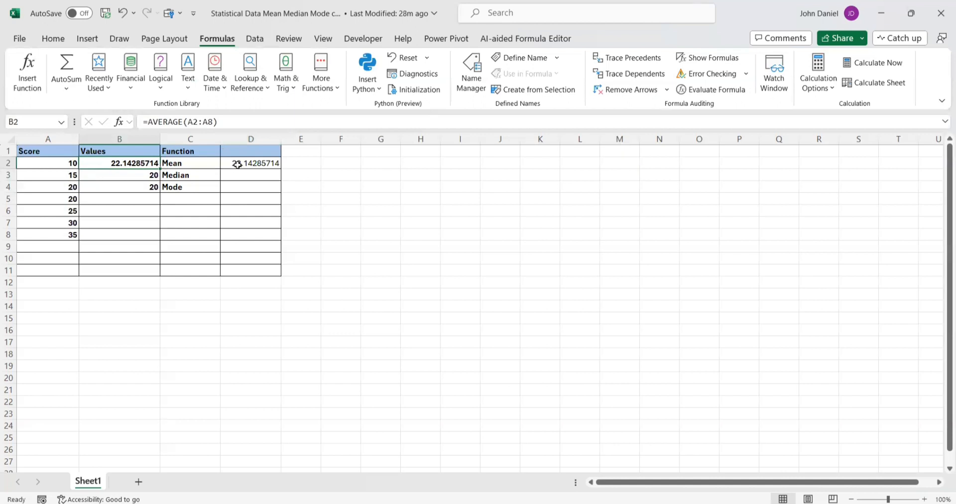
{"action": "left_click", "coordinate": [250, 162]}
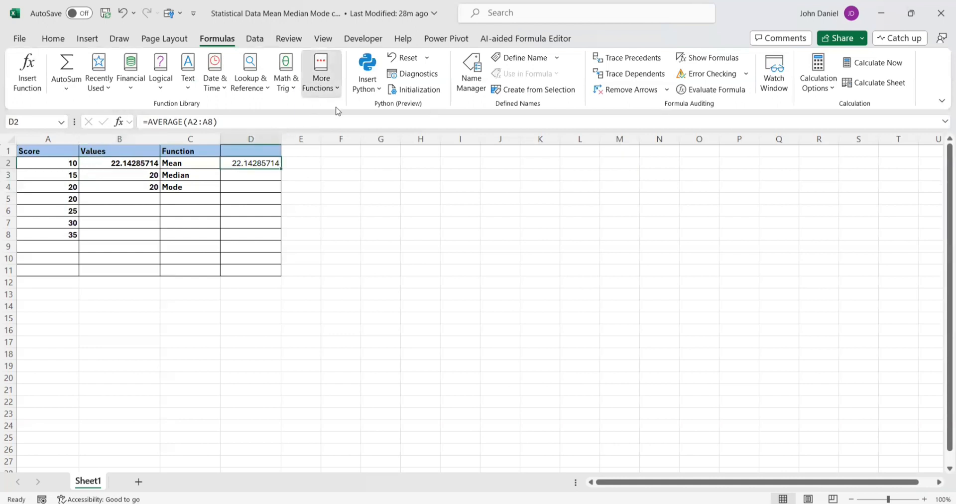
{"action": "left_click", "coordinate": [320, 72]}
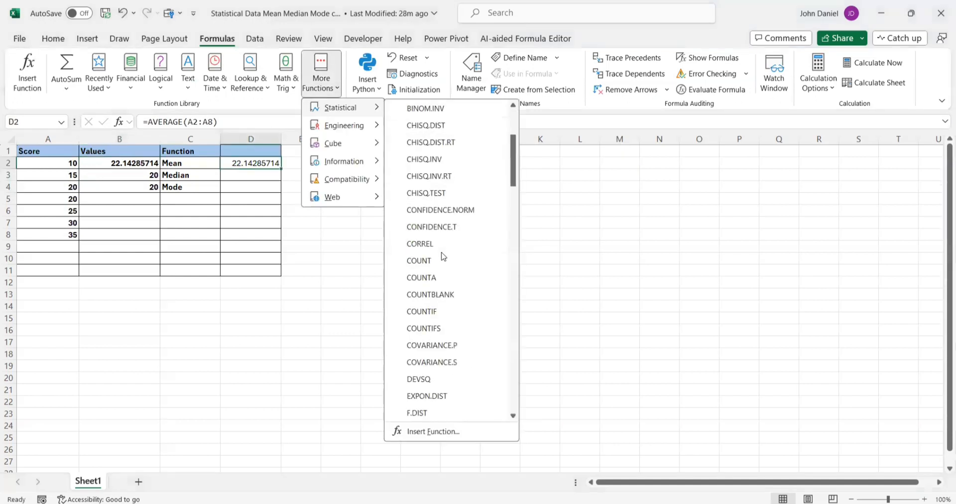
{"action": "scroll", "scroll_direction": "down", "scroll_amount": 3}
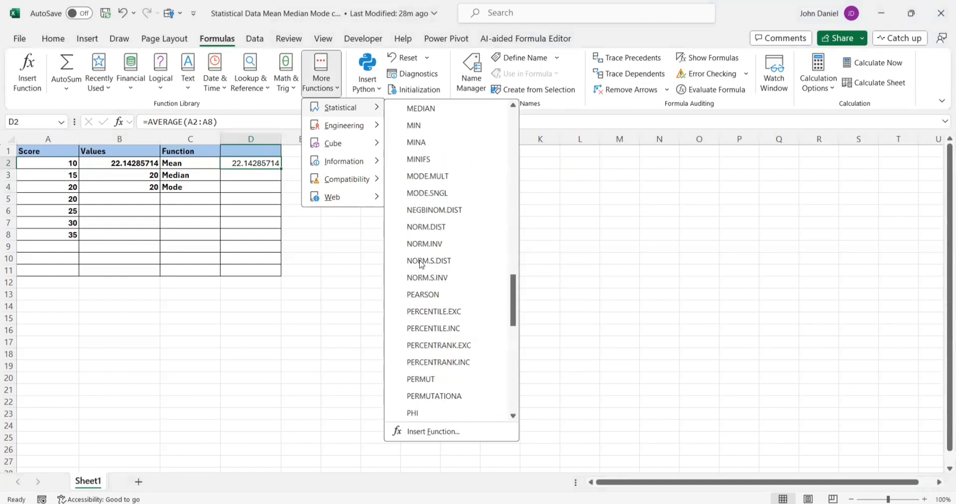
{"action": "scroll", "scroll_direction": "down", "scroll_amount": 3}
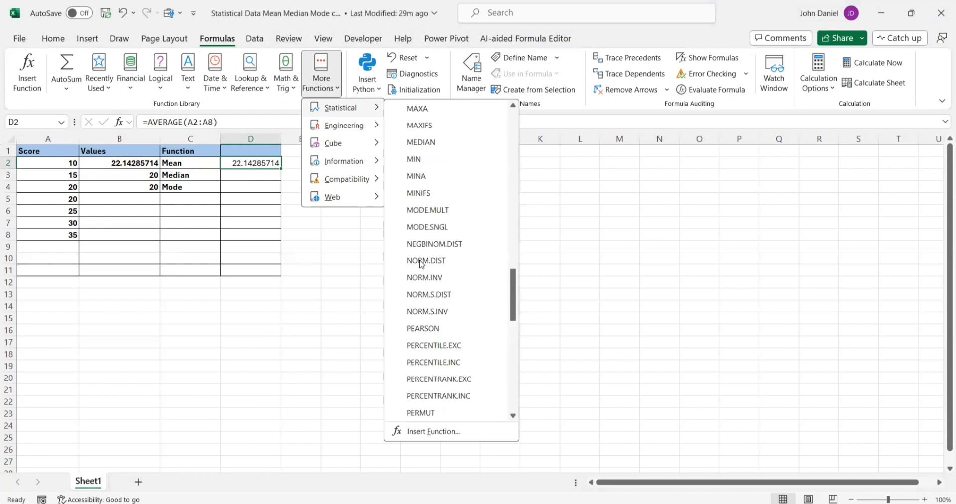
{"action": "mouse_move", "coordinate": [204, 181]}
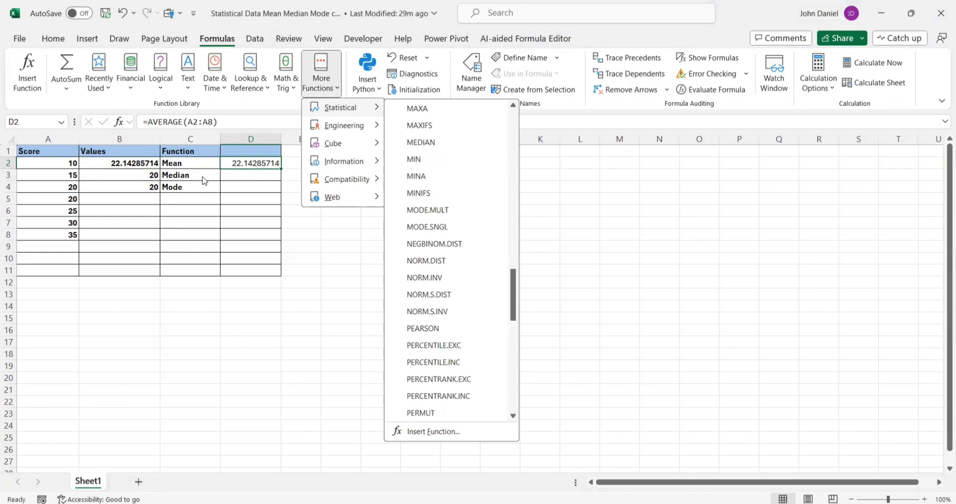
{"action": "mouse_move", "coordinate": [420, 142]}
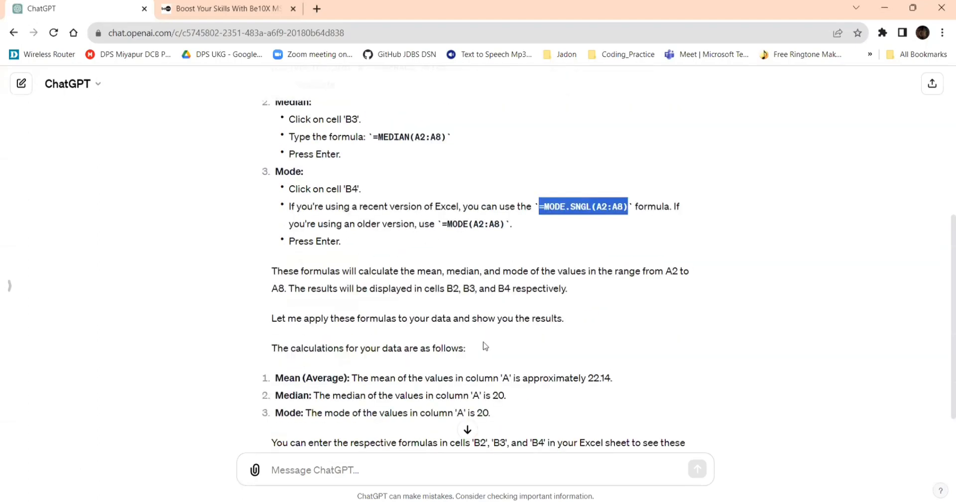
{"action": "mouse_move", "coordinate": [553, 271]}
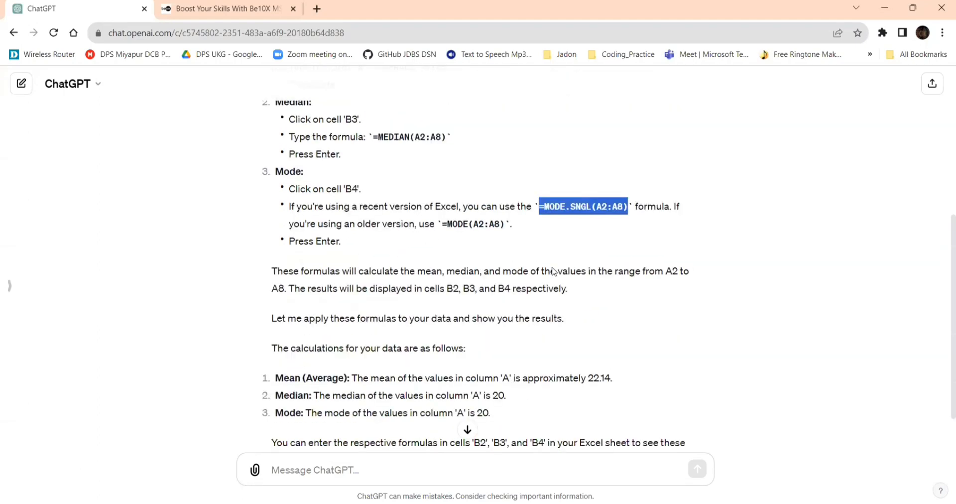
{"action": "scroll", "scroll_direction": "down", "scroll_amount": 3}
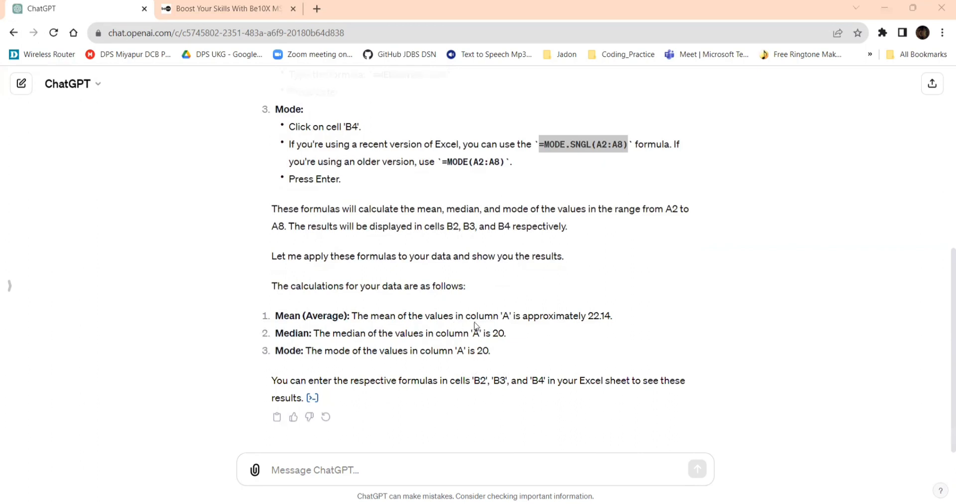
{"action": "mouse_move", "coordinate": [304, 303]}
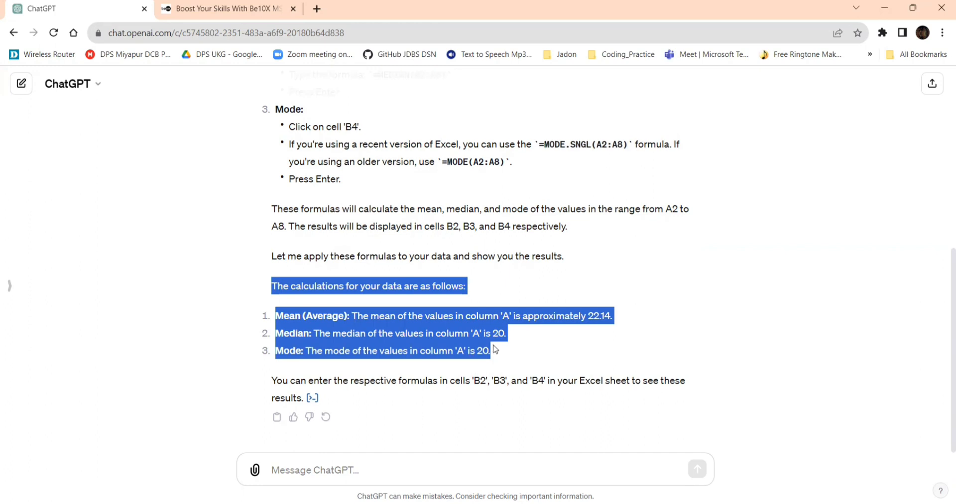
{"action": "left_click", "coordinate": [596, 330]}
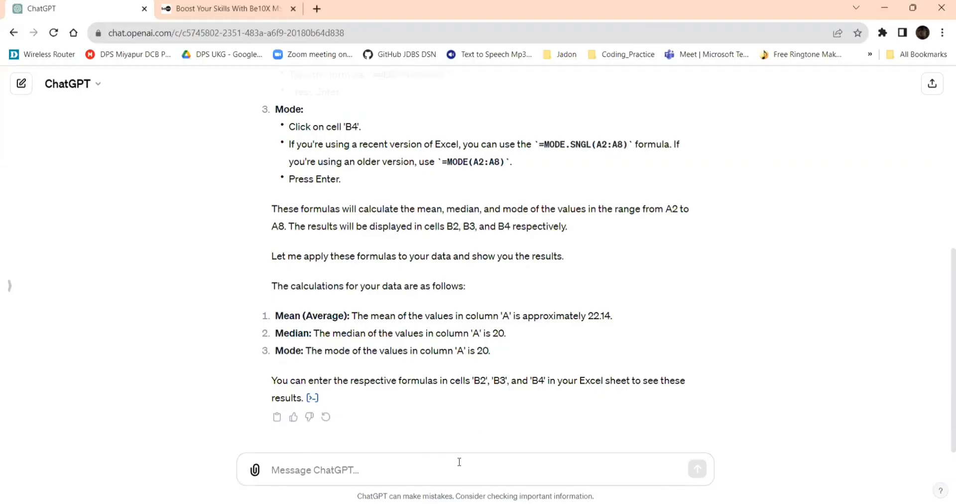
{"action": "mouse_move", "coordinate": [459, 467]}
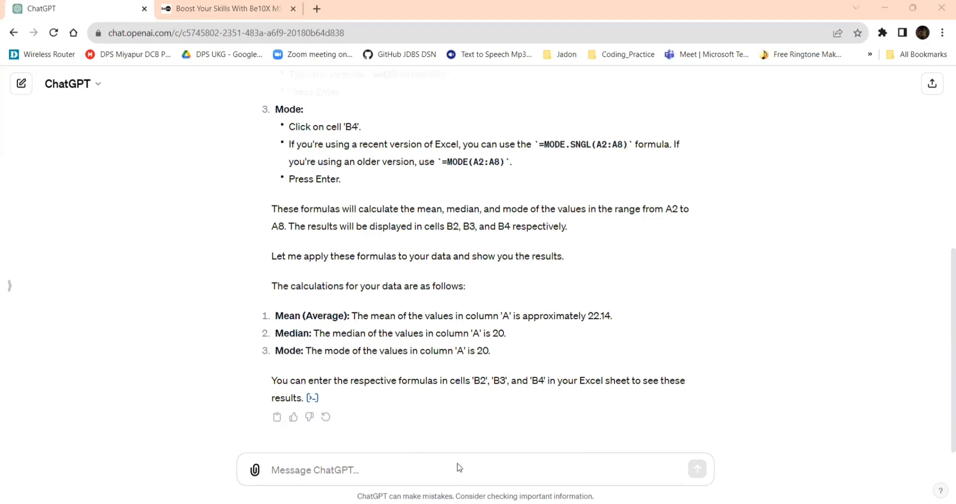
Step: Send the follow-up "explain how the calculations were performed step by step" to ChatGPT
{"action": "type", "text": "explain how the"}
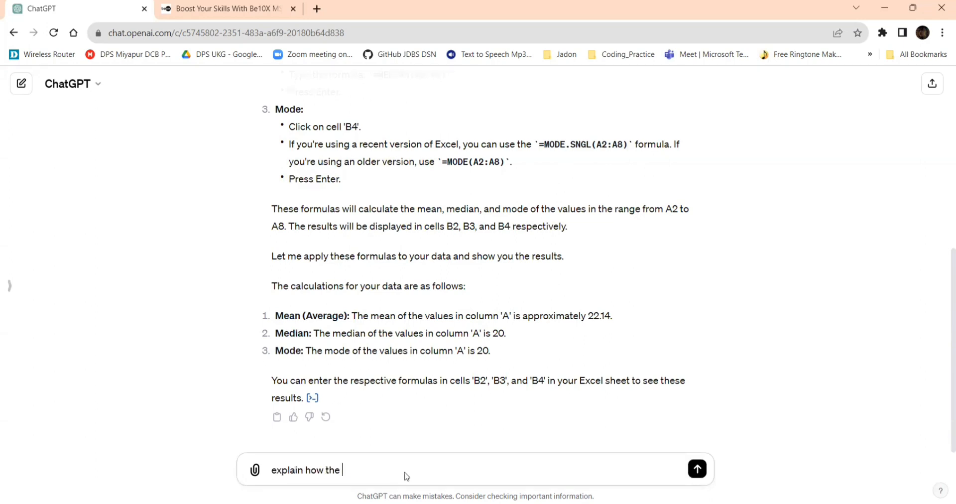
{"action": "type", "text": "calculations were pr"}
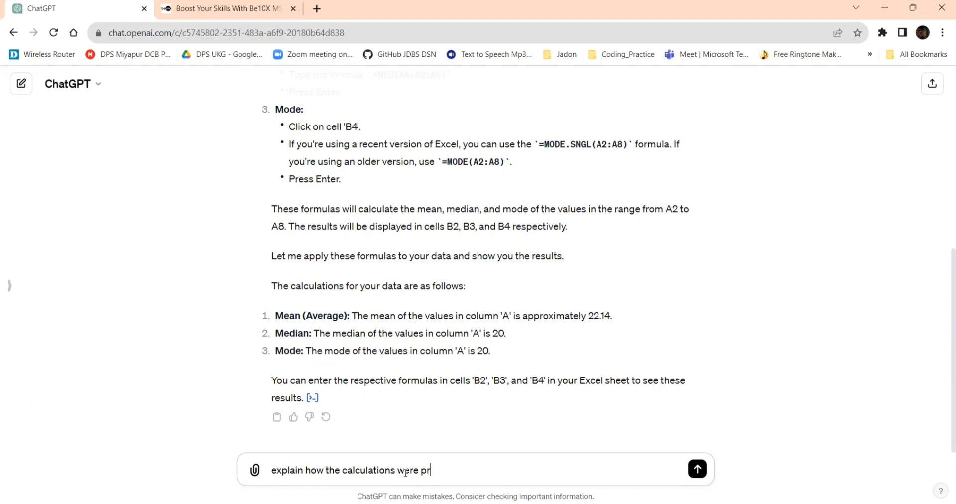
{"action": "type", "text": "erformed"}
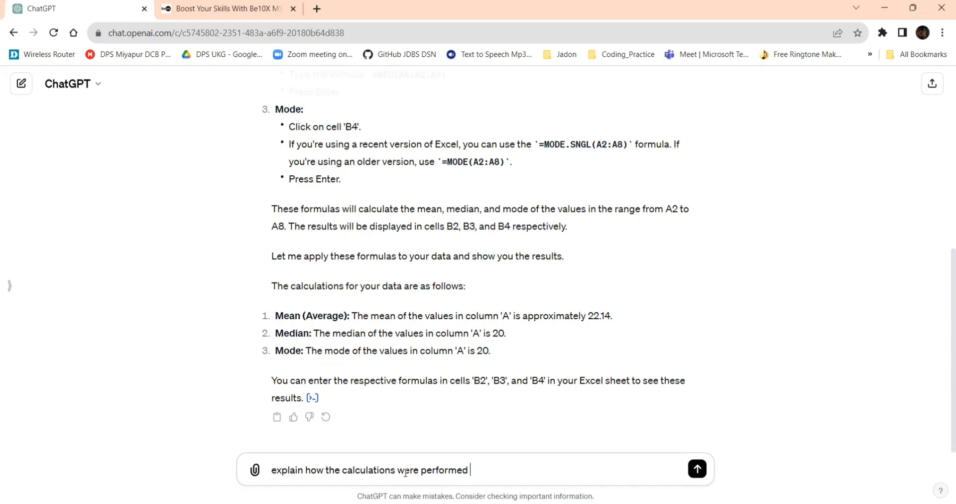
{"action": "type", "text": "step by ste"}
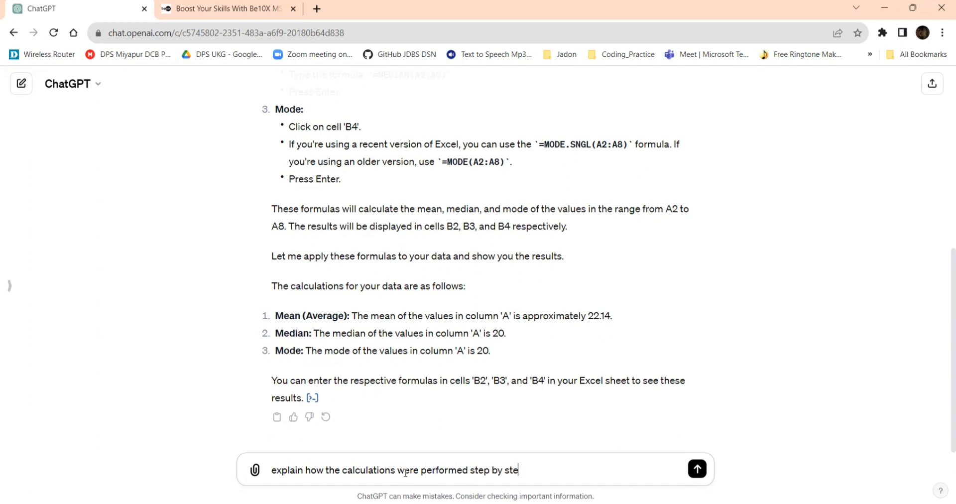
{"action": "left_click", "coordinate": [696, 469]}
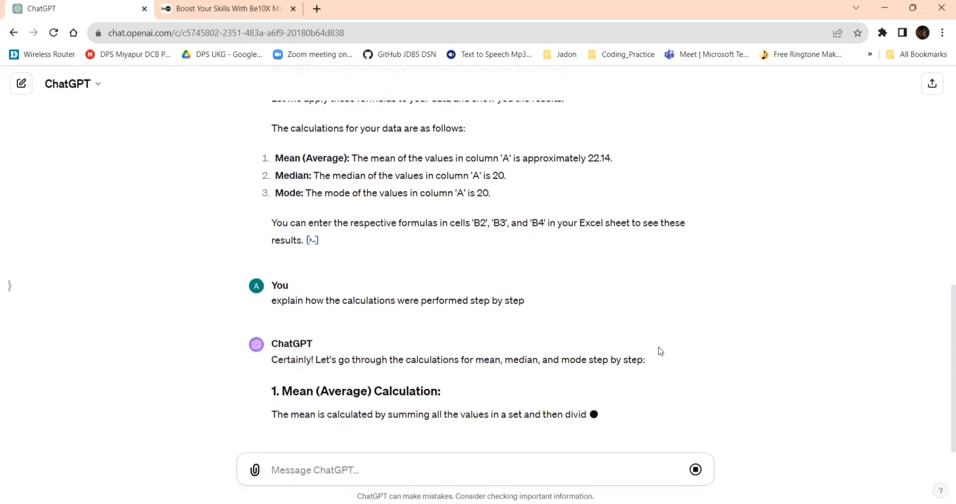
{"action": "scroll", "scroll_direction": "down", "scroll_amount": 3}
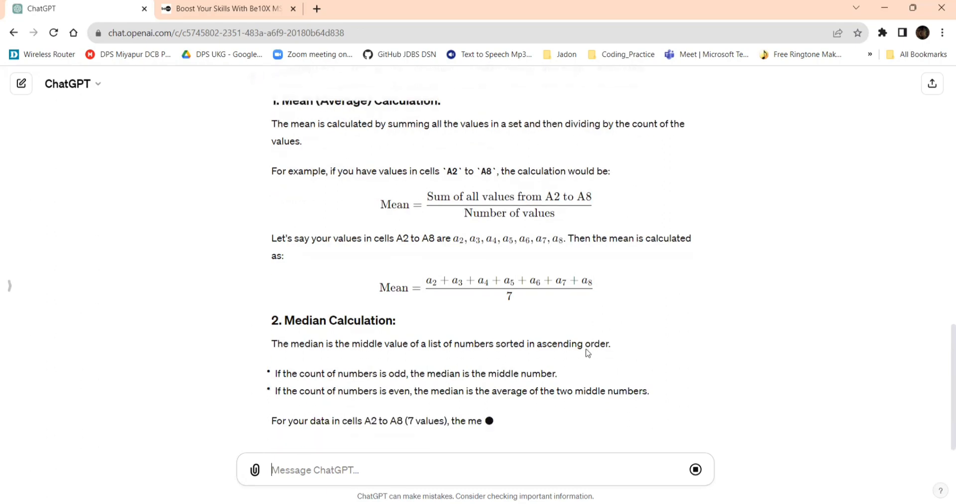
{"action": "scroll", "scroll_direction": "down", "scroll_amount": 3}
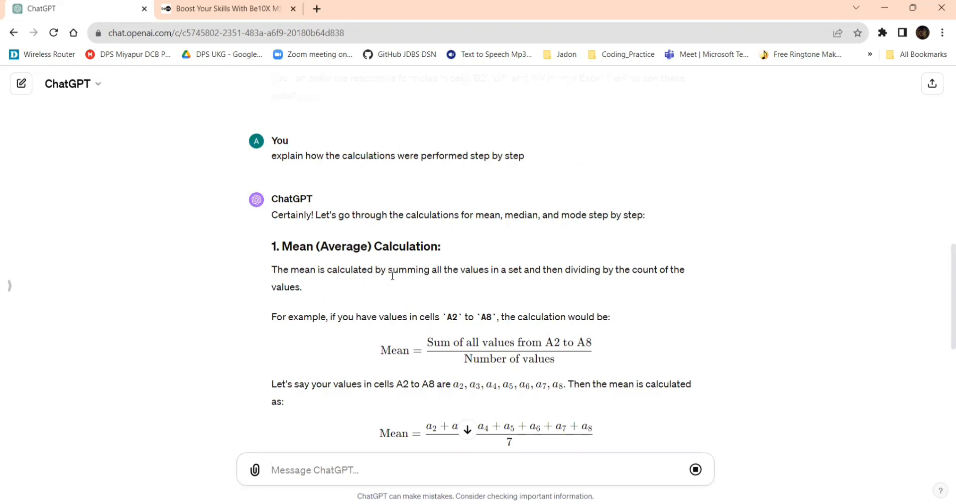
{"action": "mouse_move", "coordinate": [574, 268]}
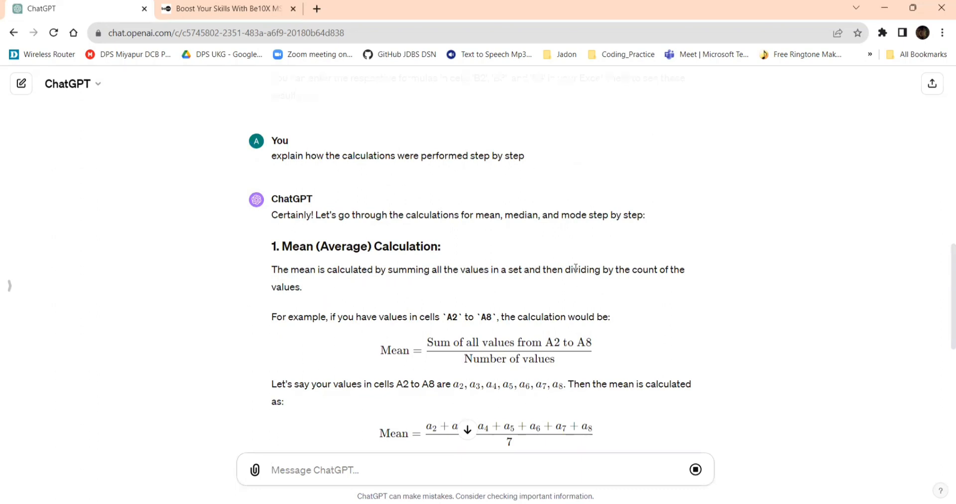
{"action": "mouse_move", "coordinate": [426, 328]}
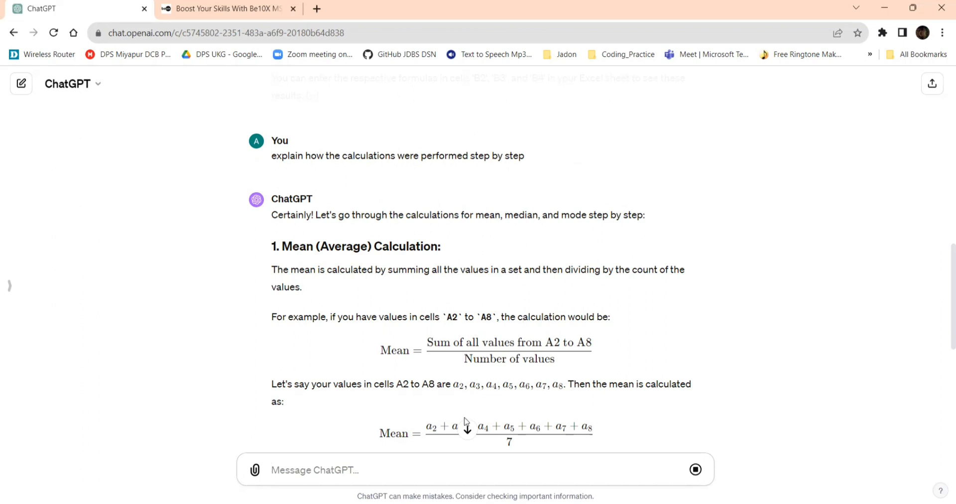
{"action": "scroll", "scroll_direction": "down", "scroll_amount": 3}
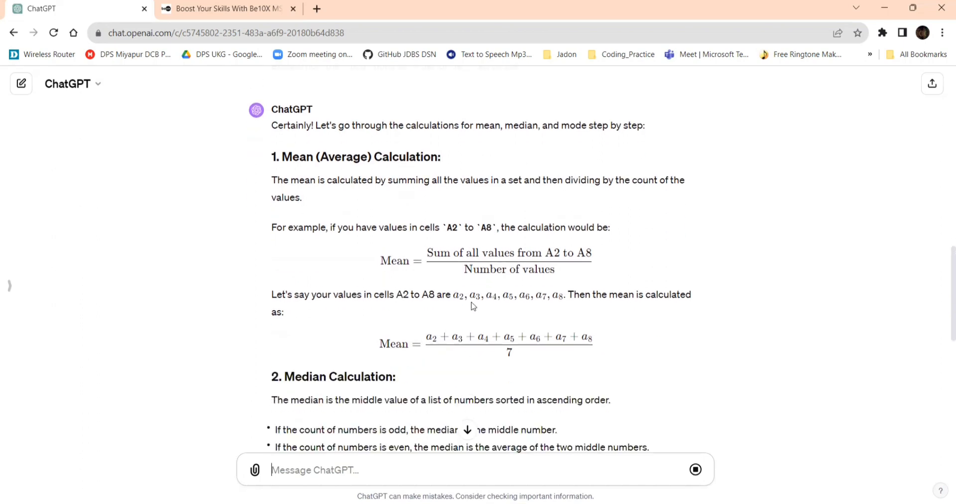
{"action": "scroll", "scroll_direction": "down", "scroll_amount": 3}
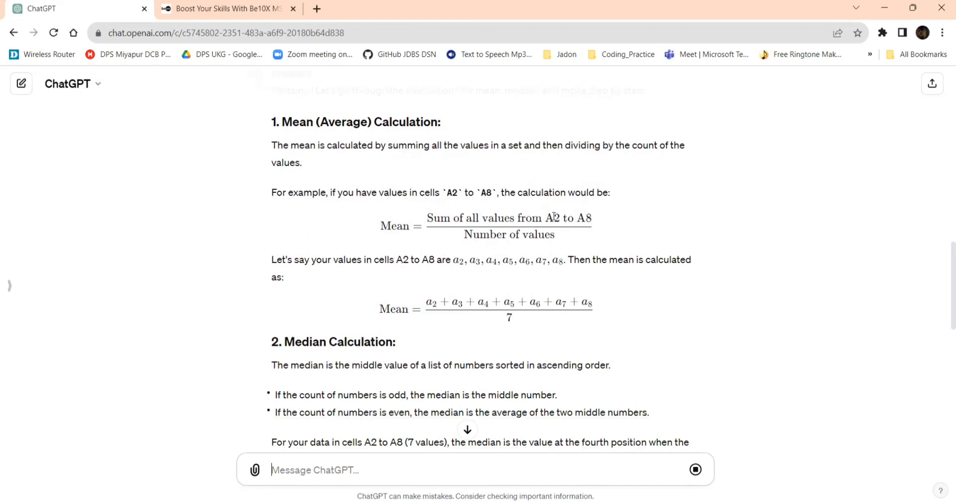
{"action": "mouse_move", "coordinate": [538, 239]}
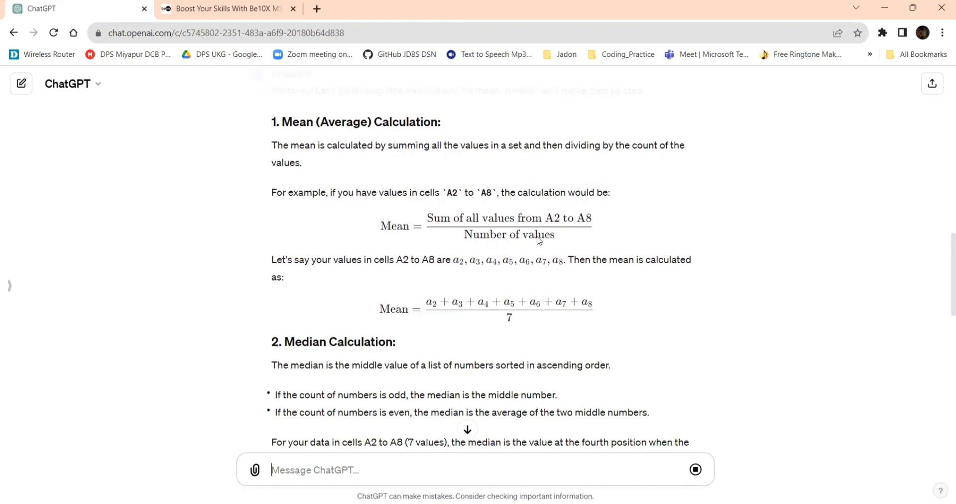
{"action": "mouse_move", "coordinate": [503, 295]}
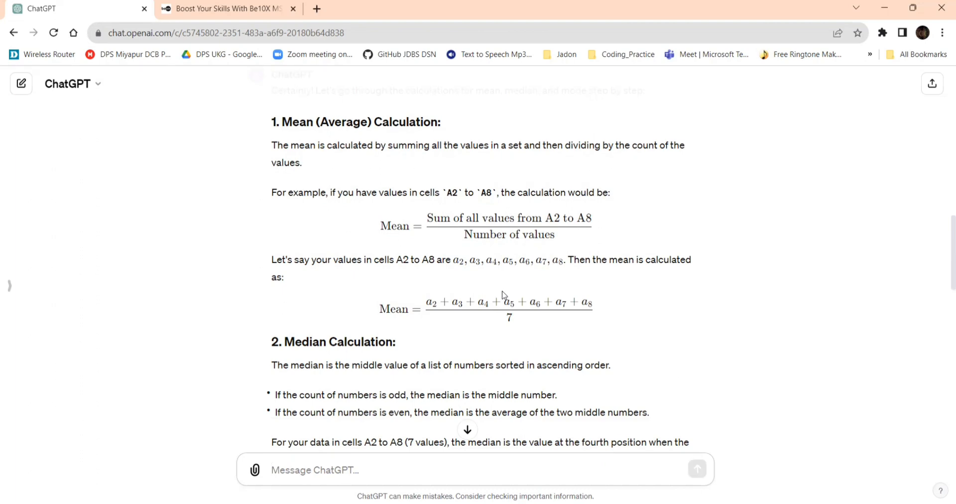
{"action": "scroll", "scroll_direction": "down", "scroll_amount": 3}
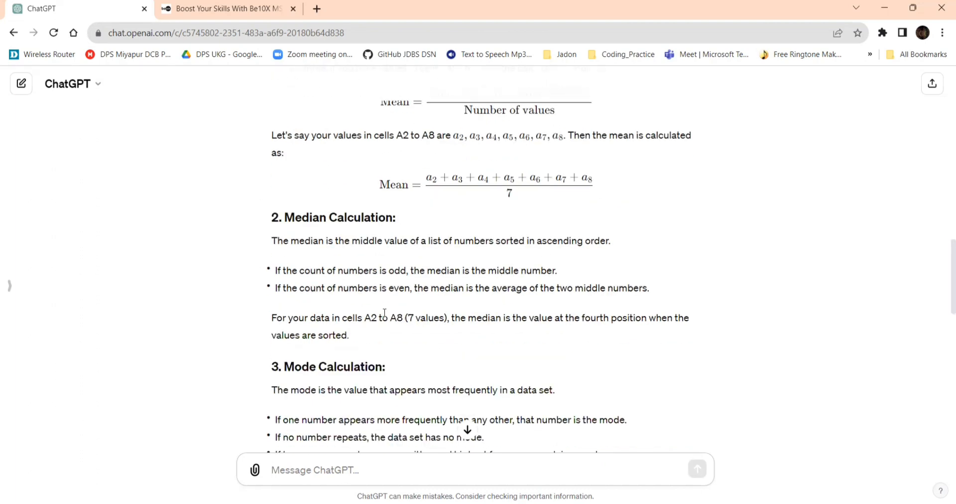
{"action": "scroll", "scroll_direction": "down", "scroll_amount": 3}
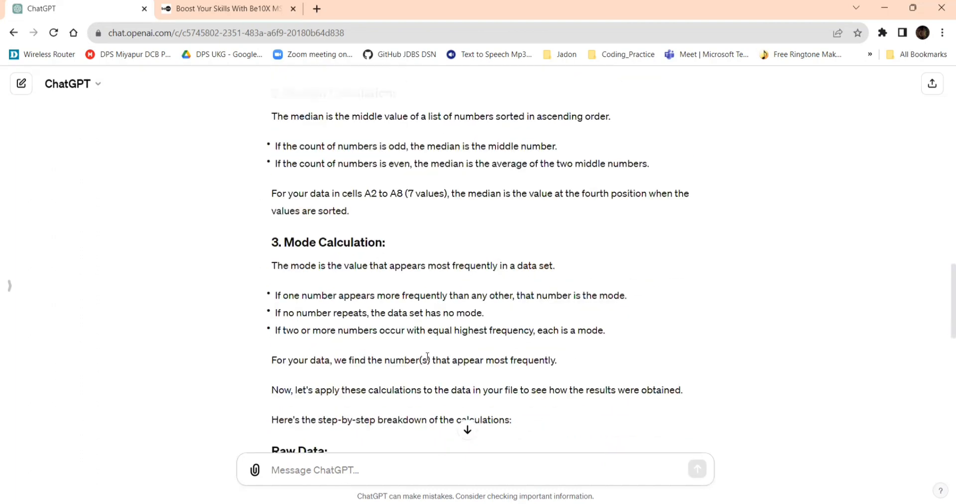
{"action": "scroll", "scroll_direction": "down", "scroll_amount": 3}
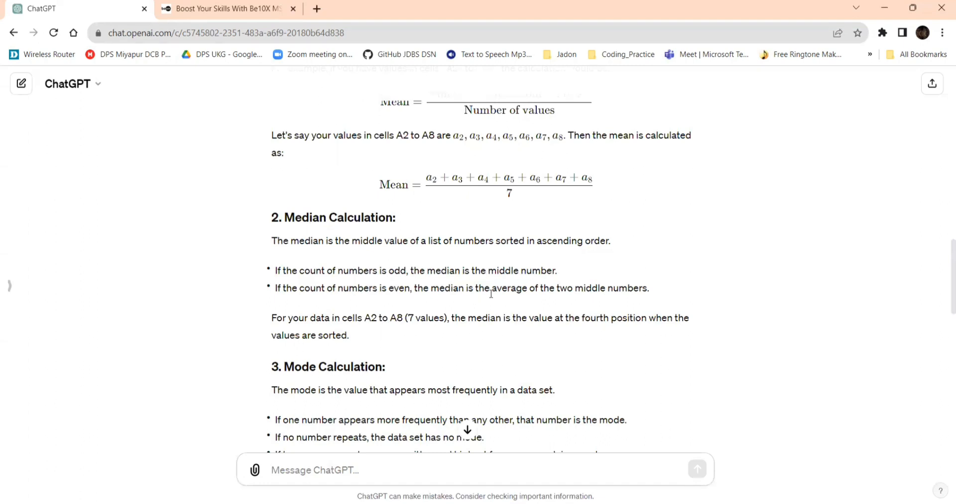
{"action": "mouse_move", "coordinate": [531, 292]}
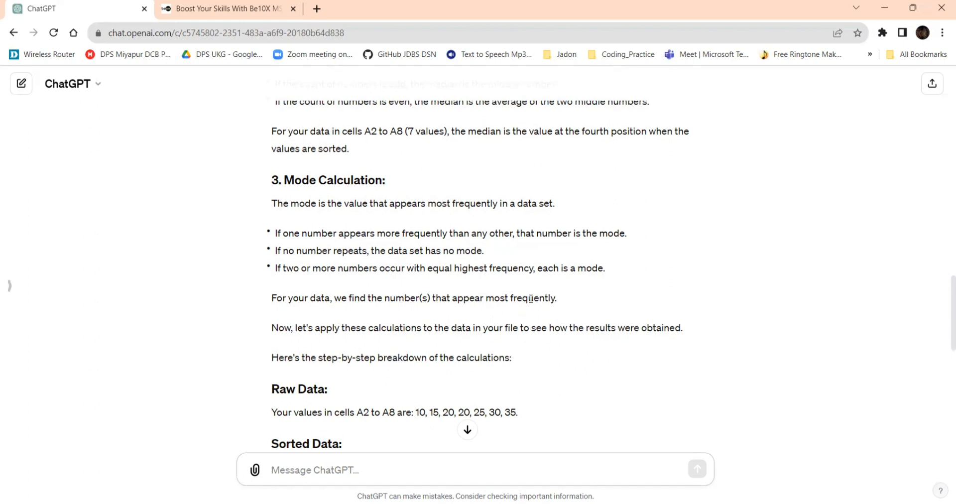
{"action": "mouse_move", "coordinate": [535, 250]}
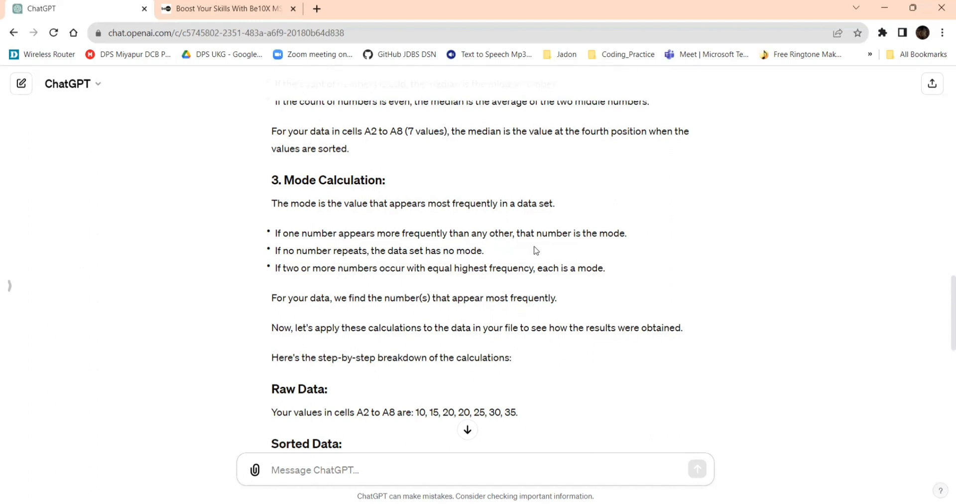
{"action": "mouse_move", "coordinate": [530, 252]}
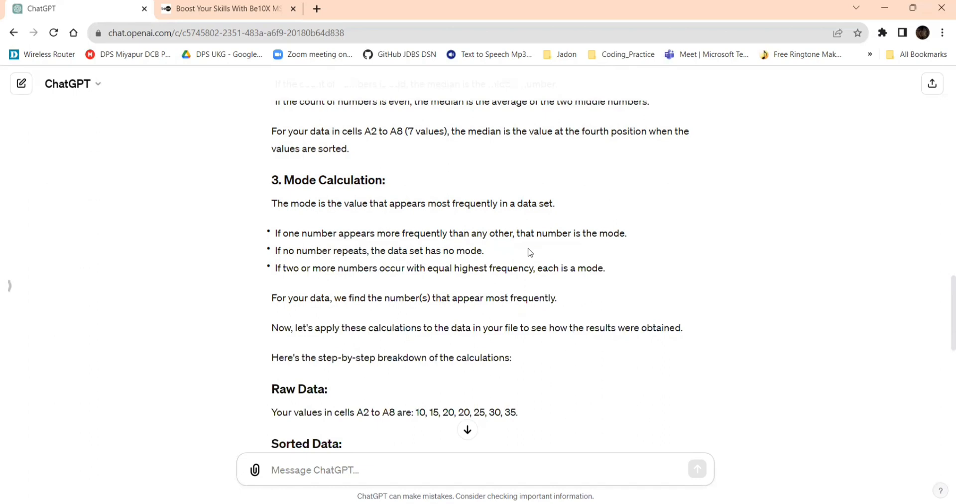
{"action": "scroll", "scroll_direction": "up", "scroll_amount": 3}
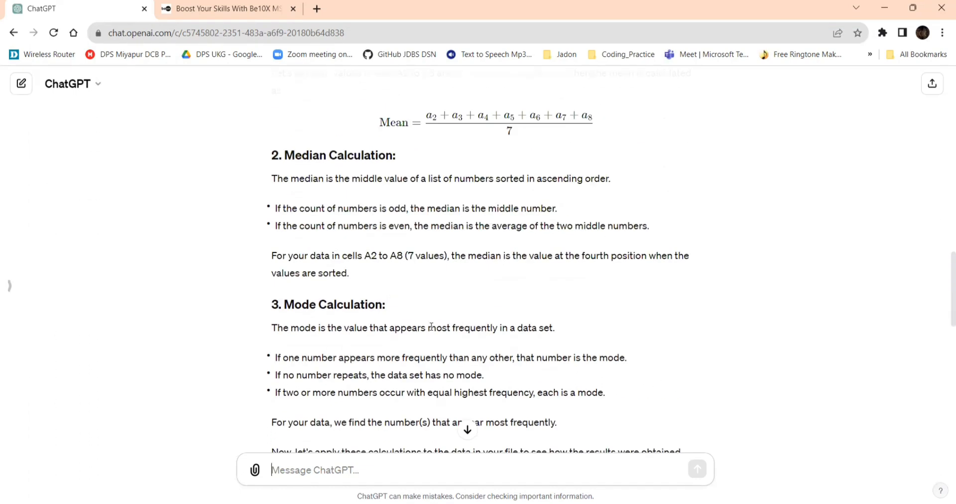
{"action": "left_click_drag", "start_coordinate": [429, 327], "coordinate": [554, 328]}
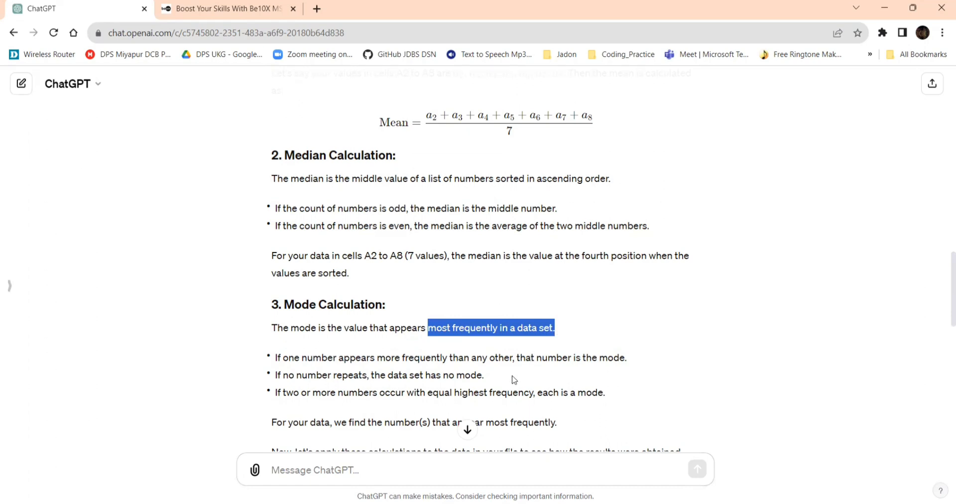
{"action": "scroll", "scroll_direction": "down", "scroll_amount": 3}
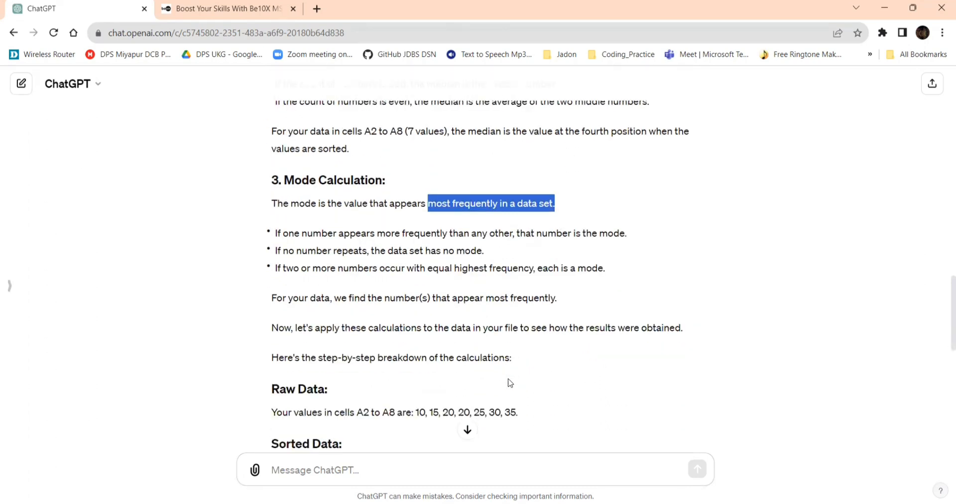
{"action": "mouse_move", "coordinate": [477, 312]}
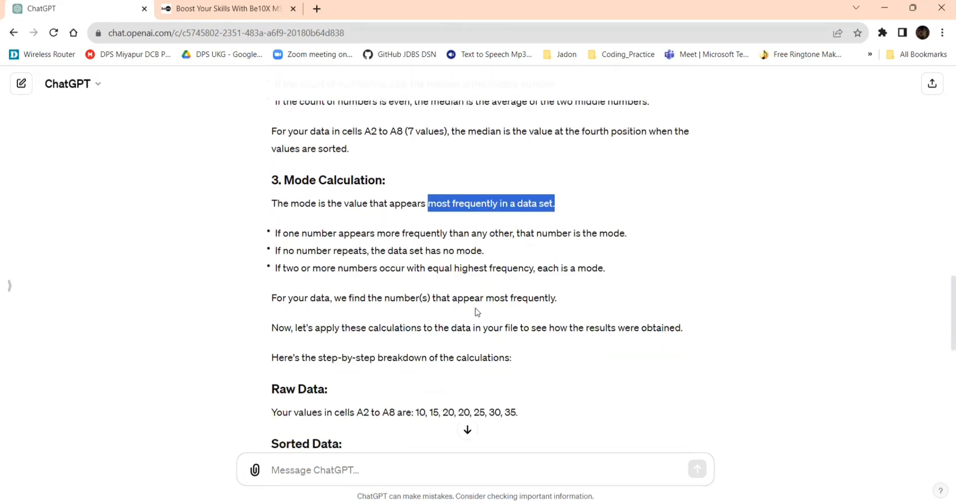
{"action": "scroll", "scroll_direction": "down", "scroll_amount": 3}
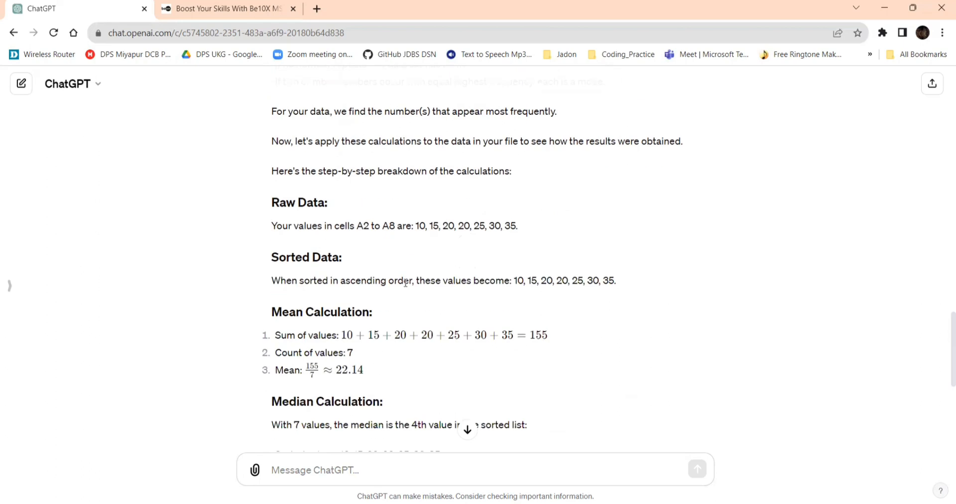
{"action": "mouse_move", "coordinate": [281, 282]}
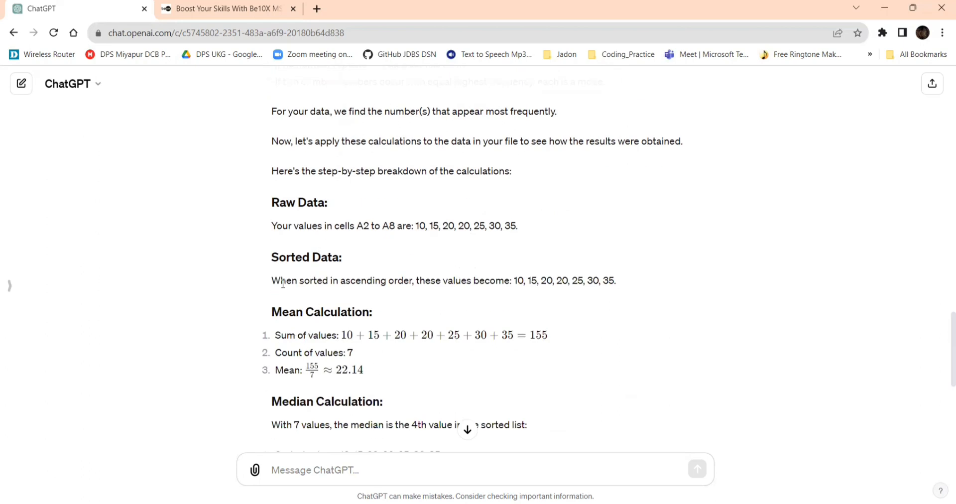
{"action": "left_click_drag", "start_coordinate": [279, 280], "coordinate": [509, 280]}
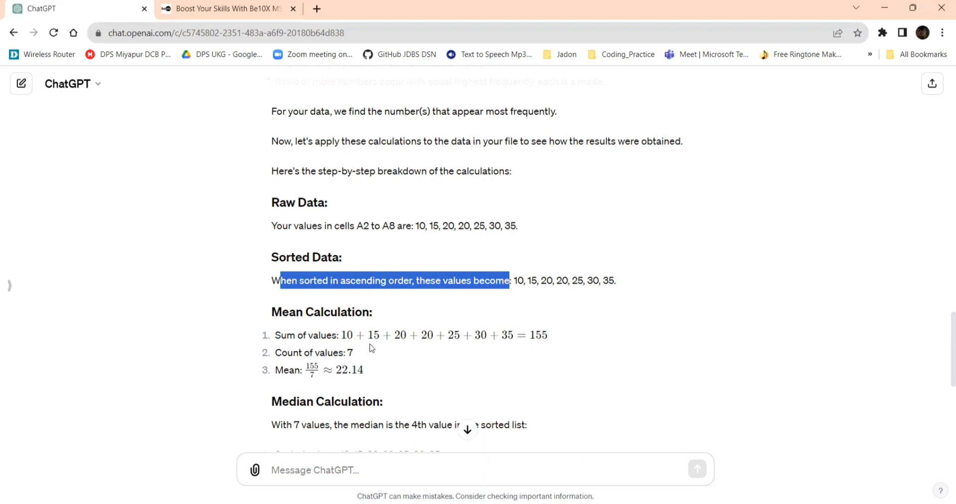
{"action": "scroll", "scroll_direction": "up", "scroll_amount": 3}
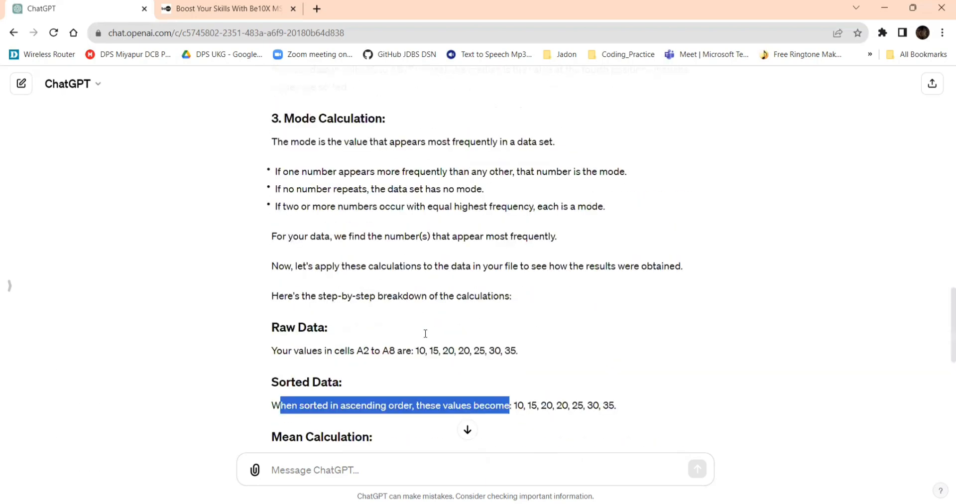
{"action": "scroll", "scroll_direction": "down", "scroll_amount": 3}
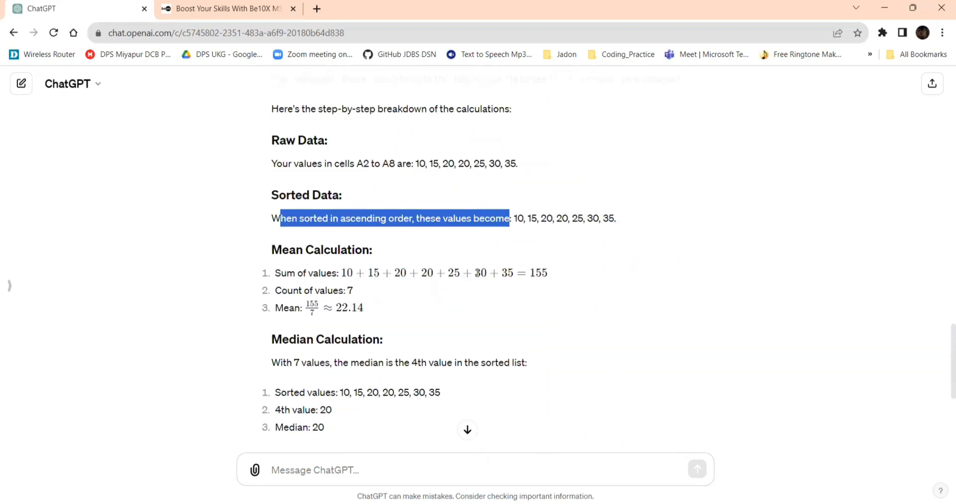
{"action": "mouse_move", "coordinate": [317, 313]}
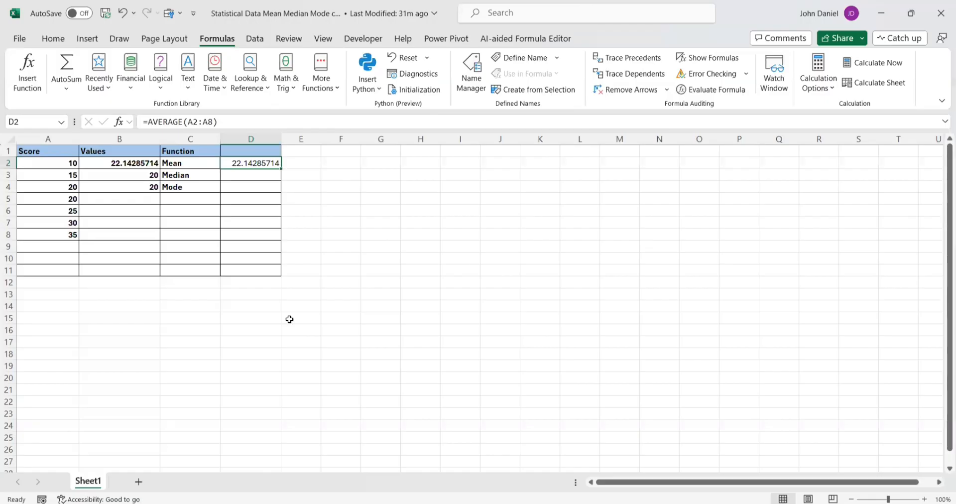
{"action": "mouse_move", "coordinate": [290, 322]}
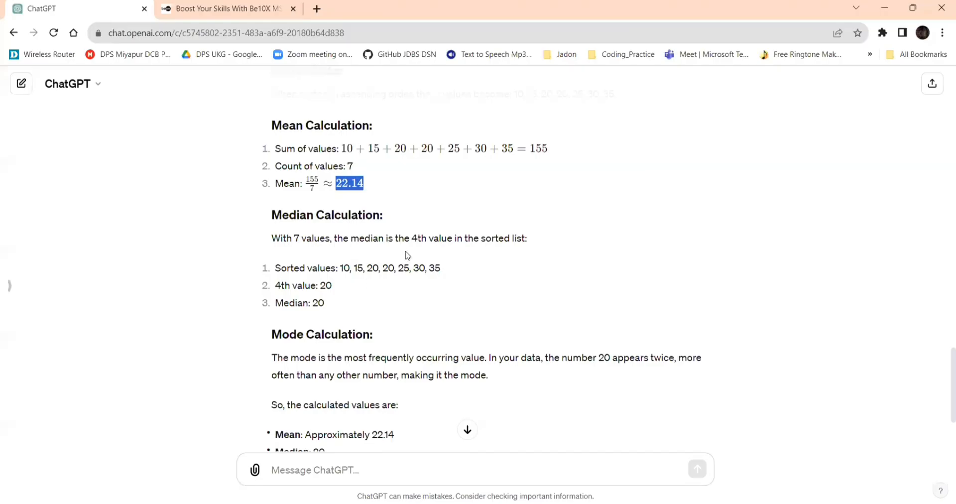
{"action": "mouse_move", "coordinate": [394, 271]}
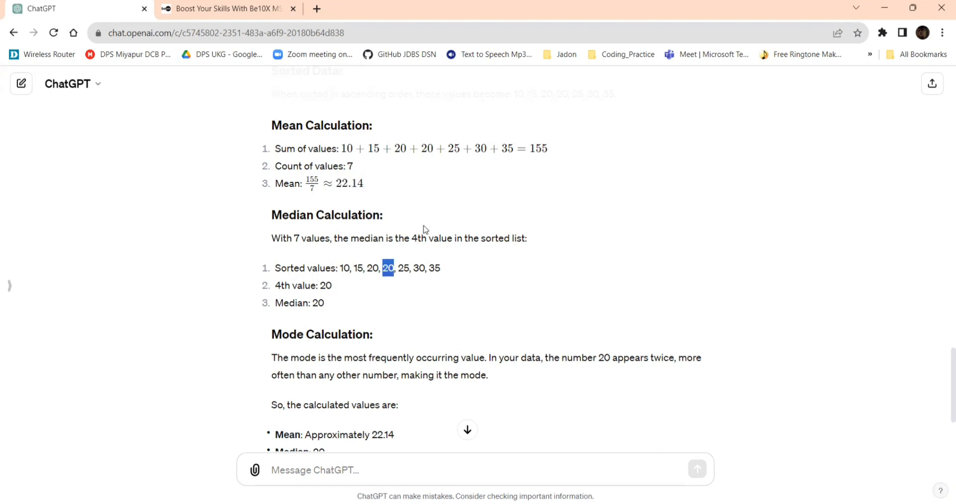
{"action": "mouse_move", "coordinate": [512, 248]}
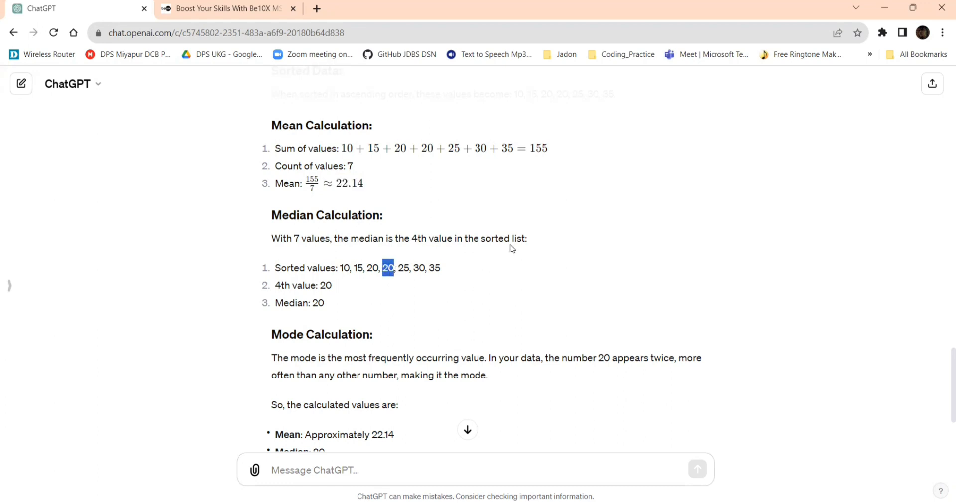
{"action": "mouse_move", "coordinate": [411, 295]}
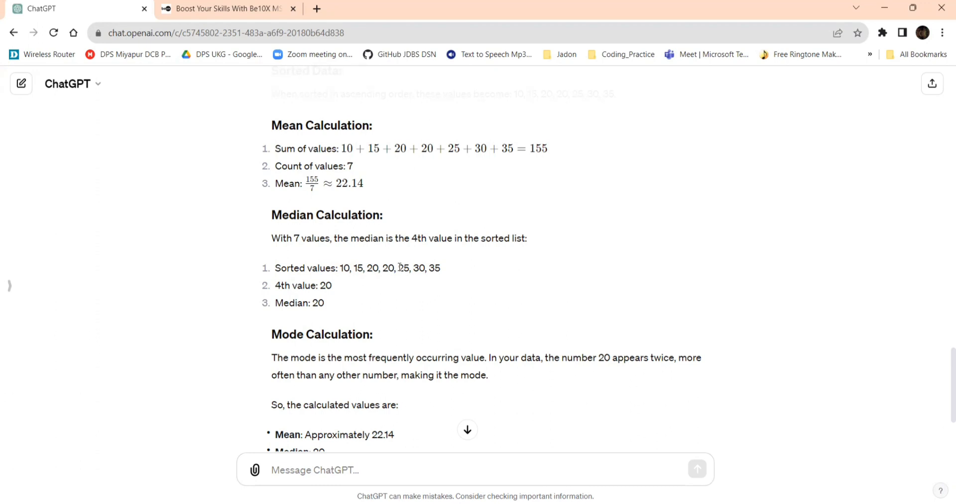
{"action": "mouse_move", "coordinate": [370, 281]}
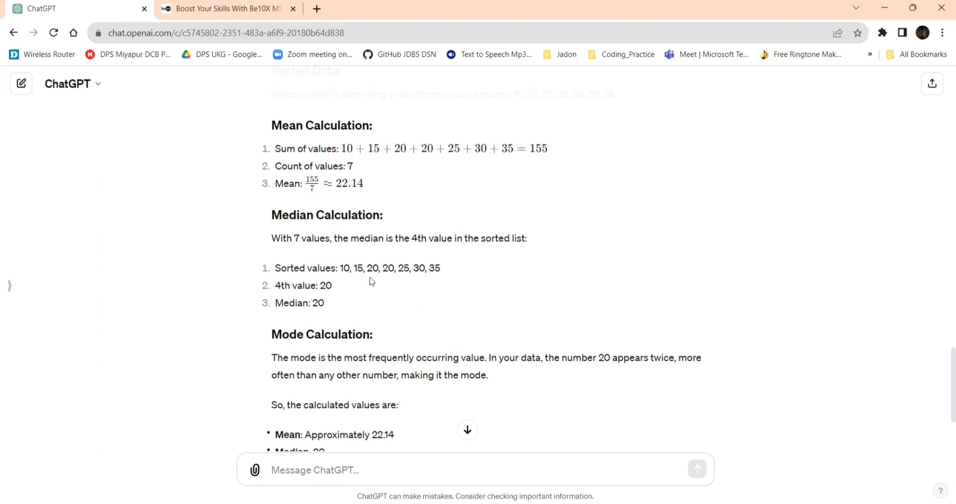
{"action": "scroll", "scroll_direction": "down", "scroll_amount": 3}
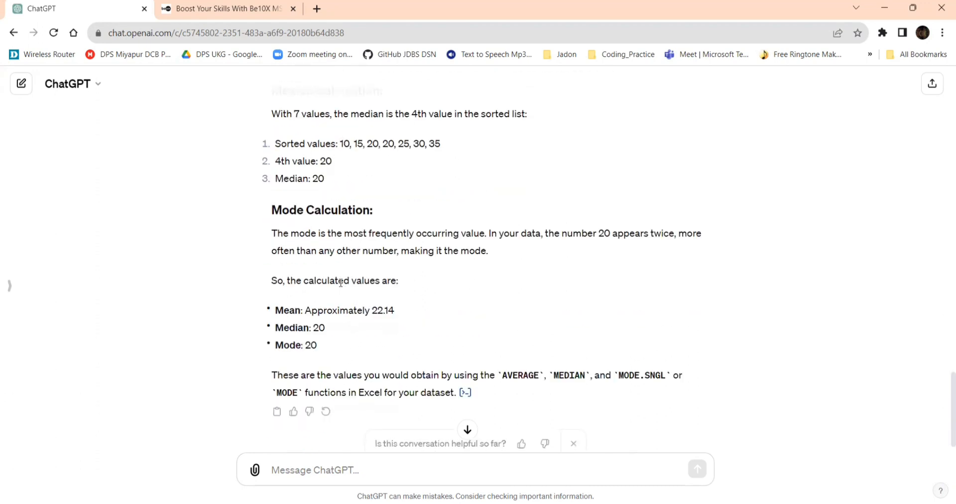
{"action": "mouse_move", "coordinate": [370, 246]}
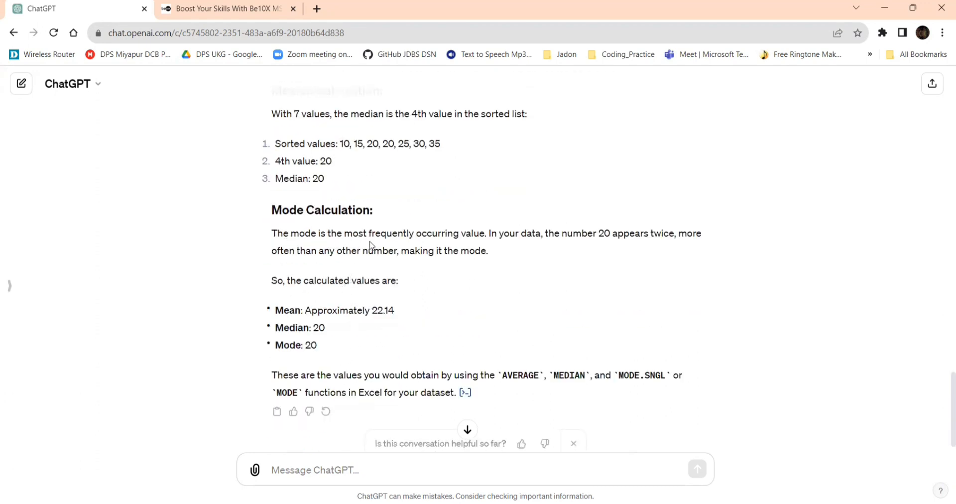
{"action": "mouse_move", "coordinate": [567, 234]}
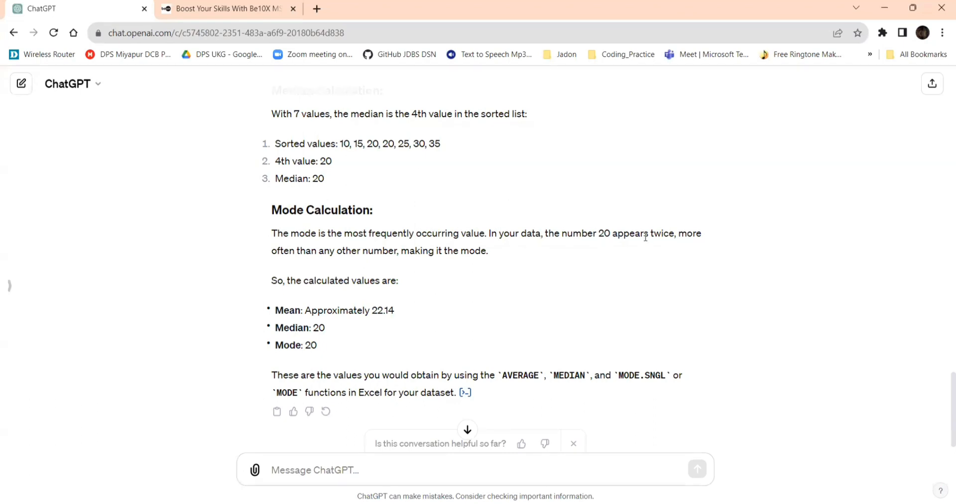
{"action": "scroll", "scroll_direction": "down", "scroll_amount": 3}
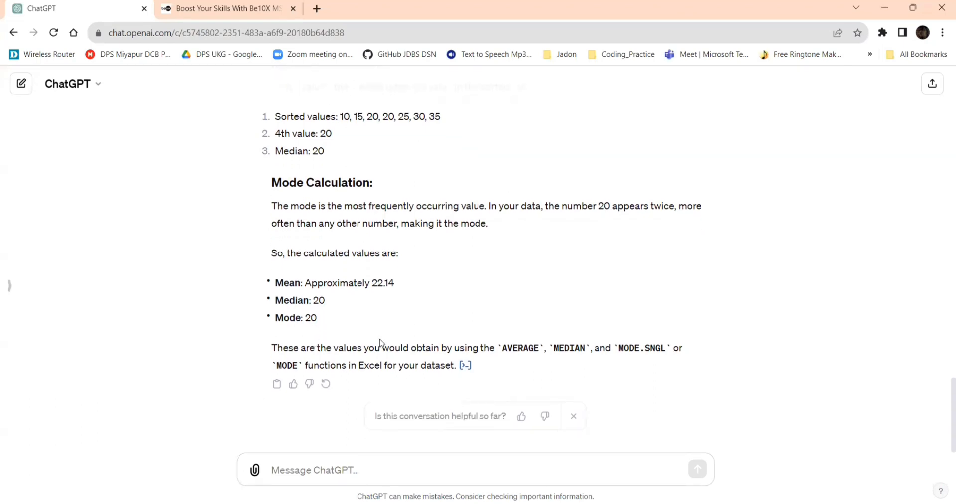
{"action": "mouse_move", "coordinate": [443, 287]}
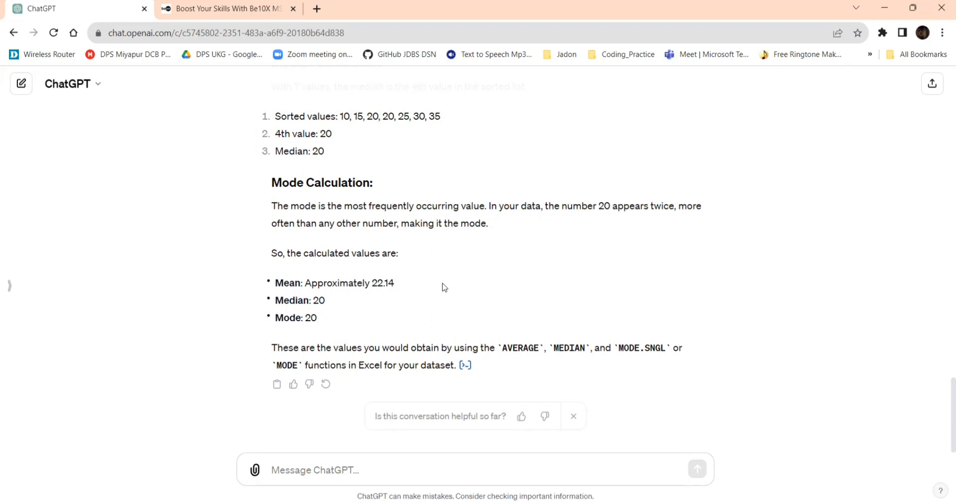
{"action": "mouse_move", "coordinate": [453, 306]}
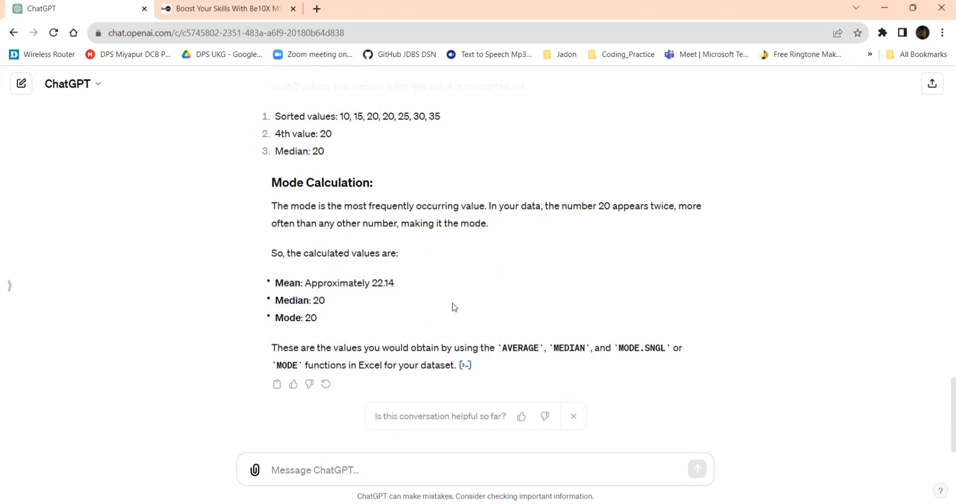